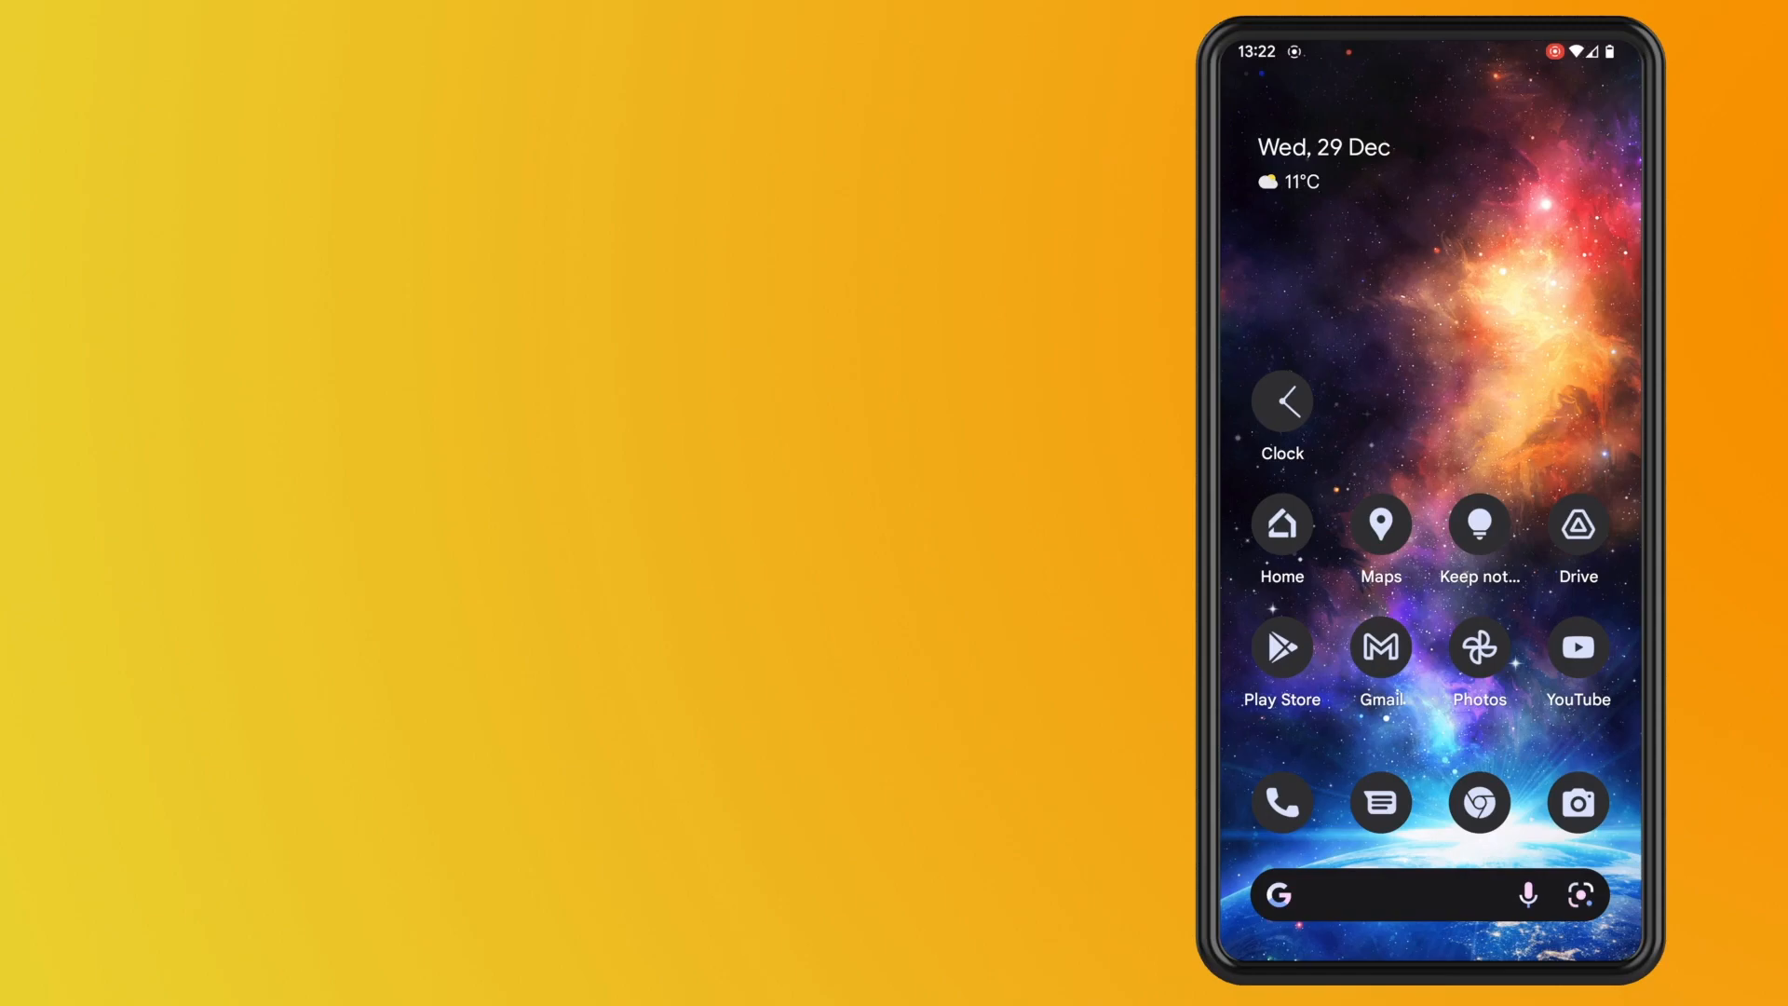
Launch Gmail from the home screen so the inbox appears.
click(1381, 646)
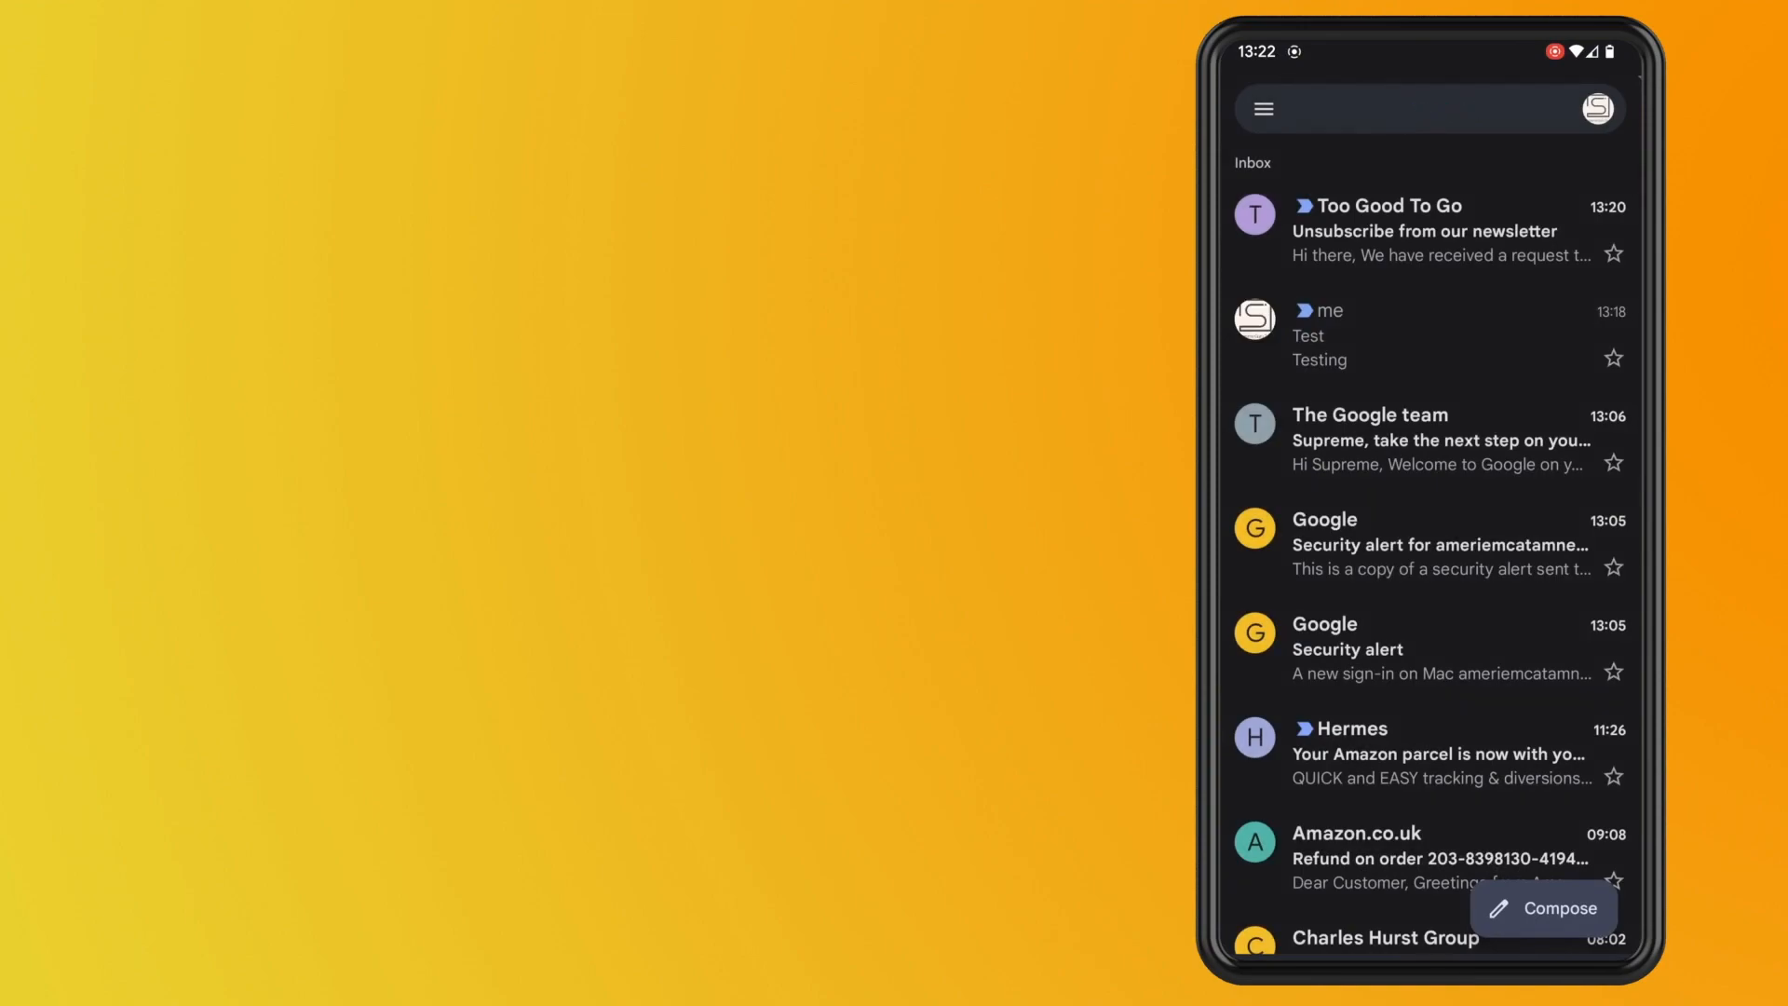
Reach Gmail's Settings screen through the navigation drawer.
click(1425, 108)
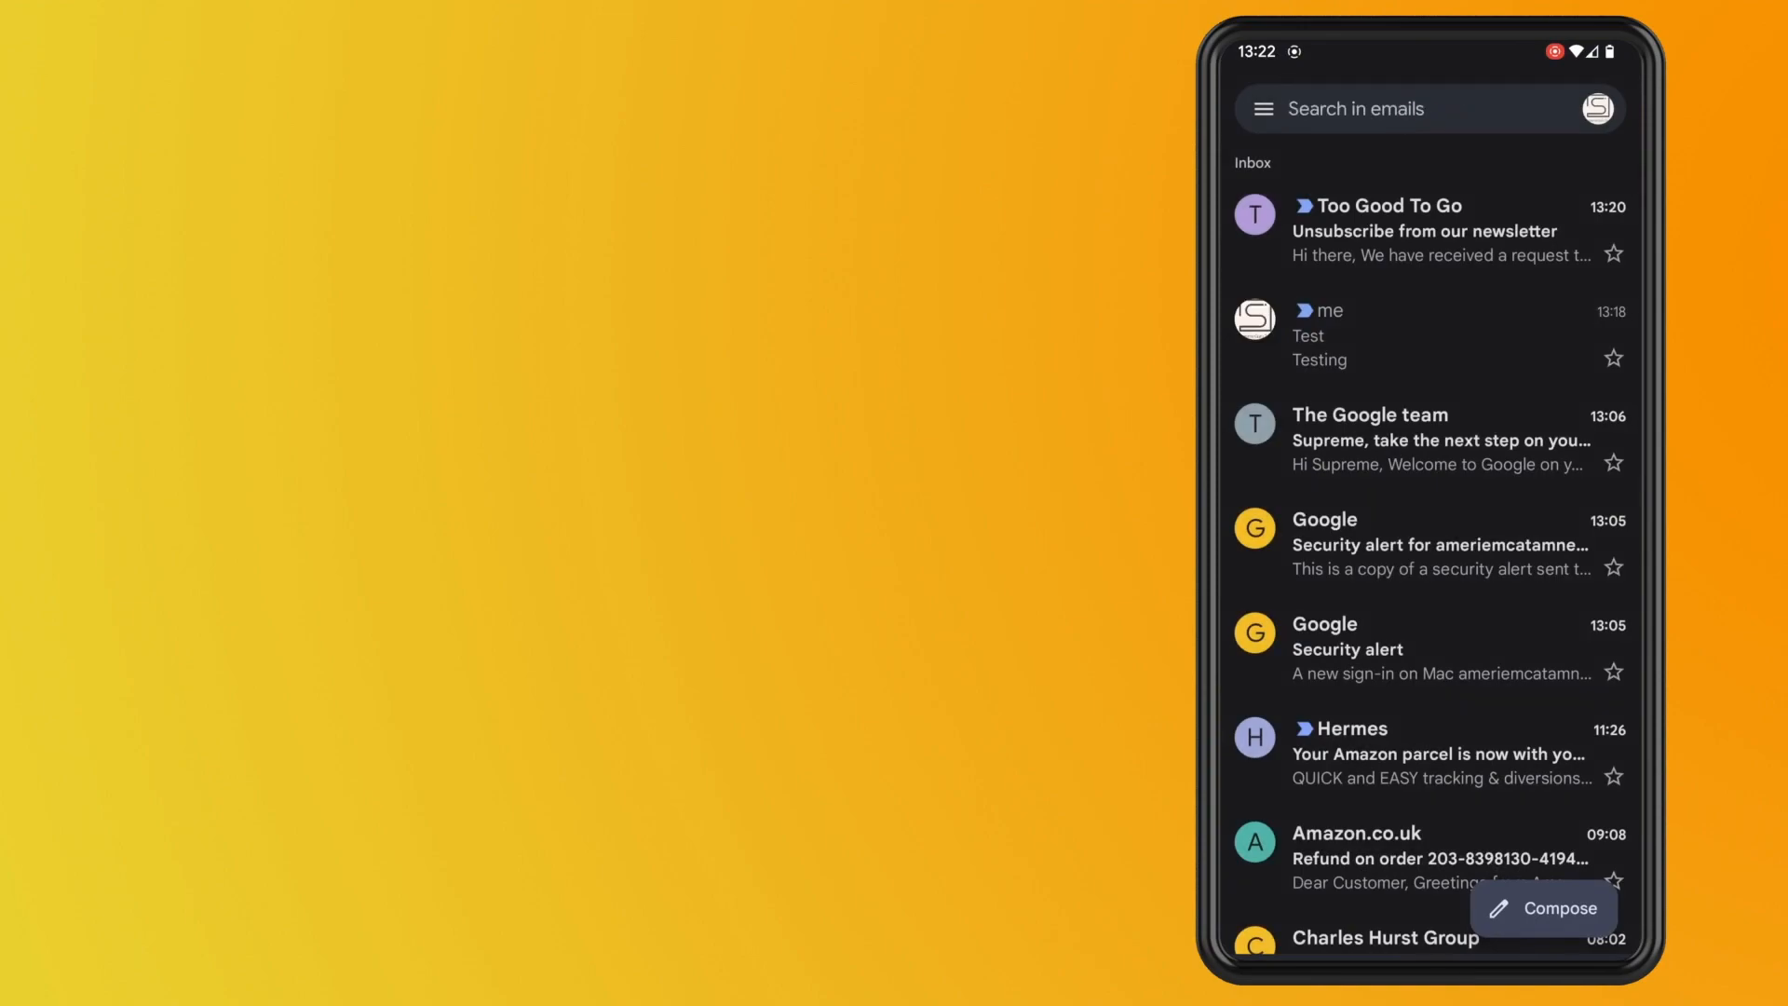
click(1261, 108)
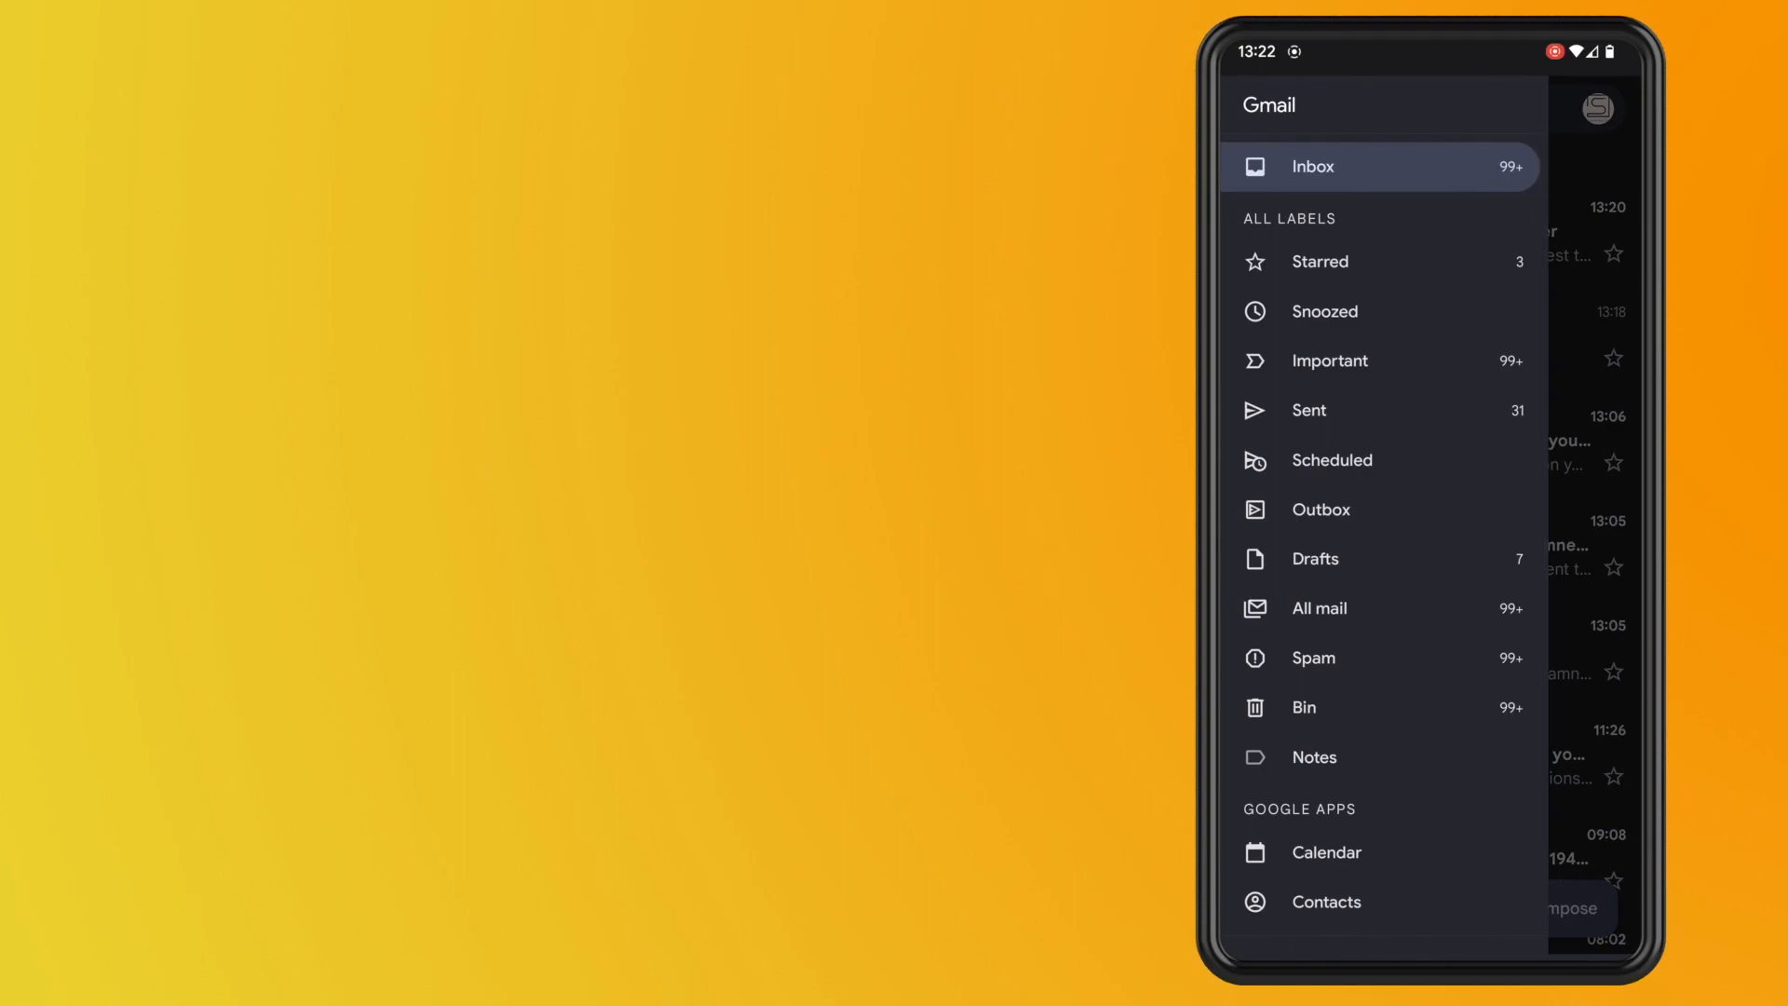
scroll(down, 3)
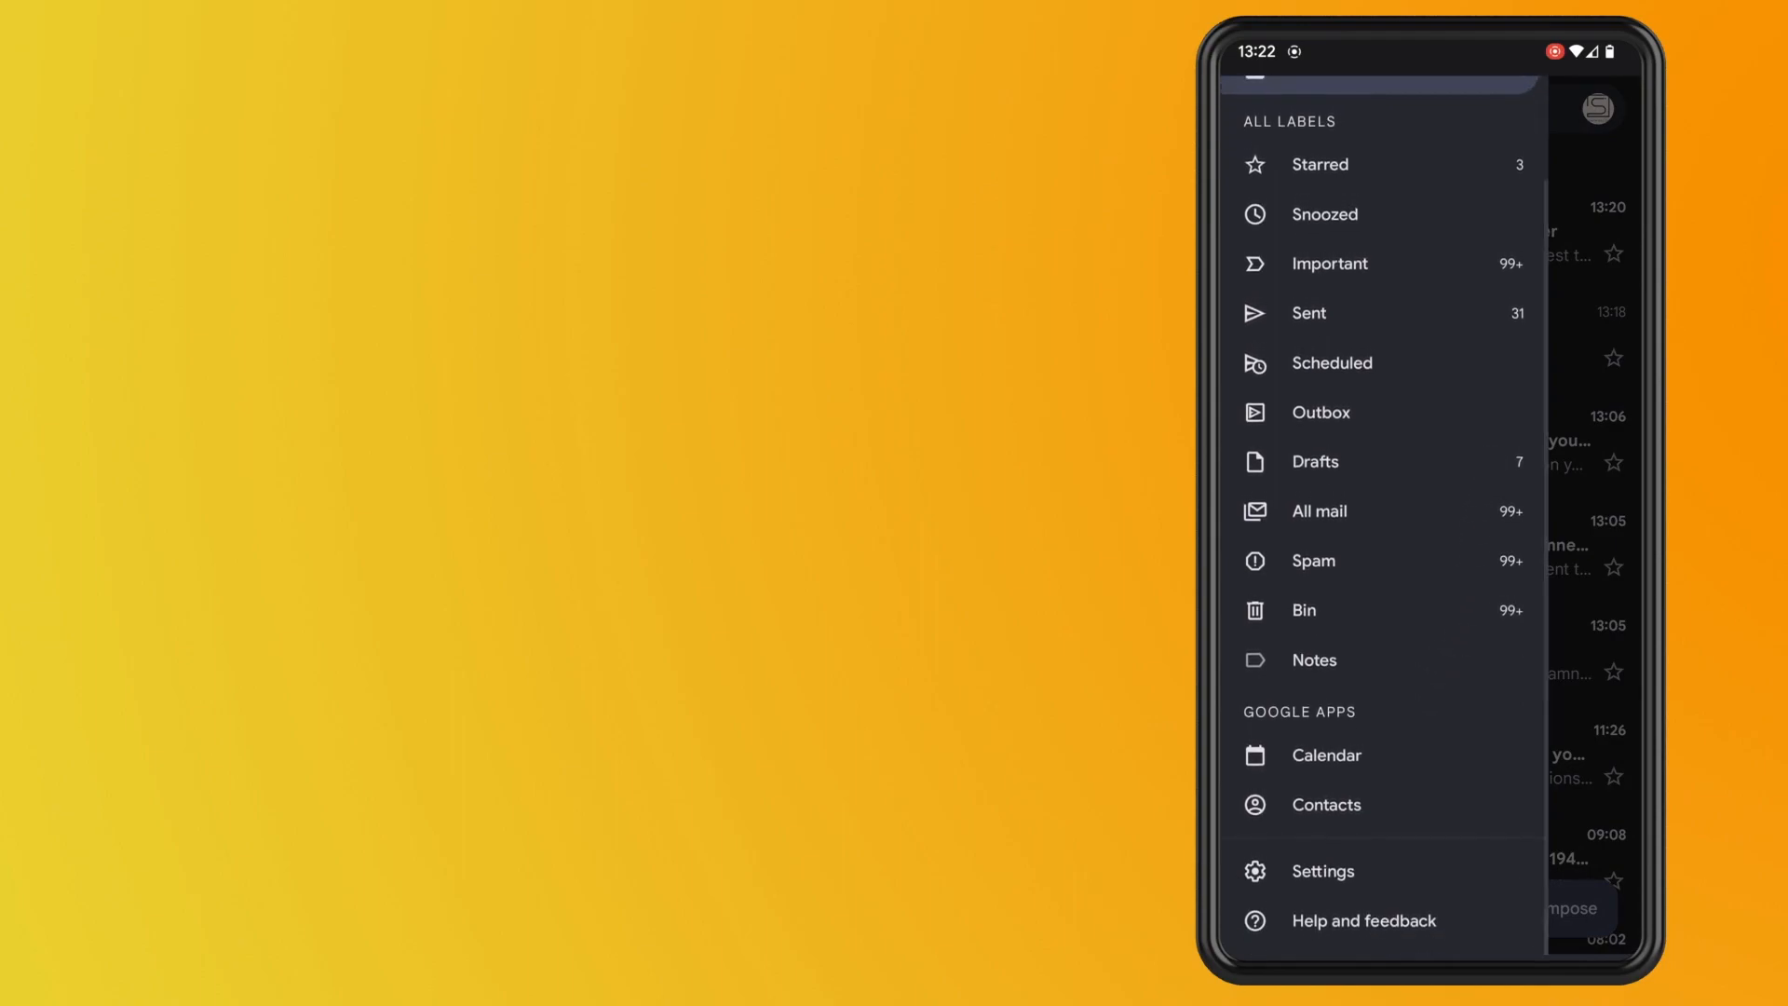
click(1322, 870)
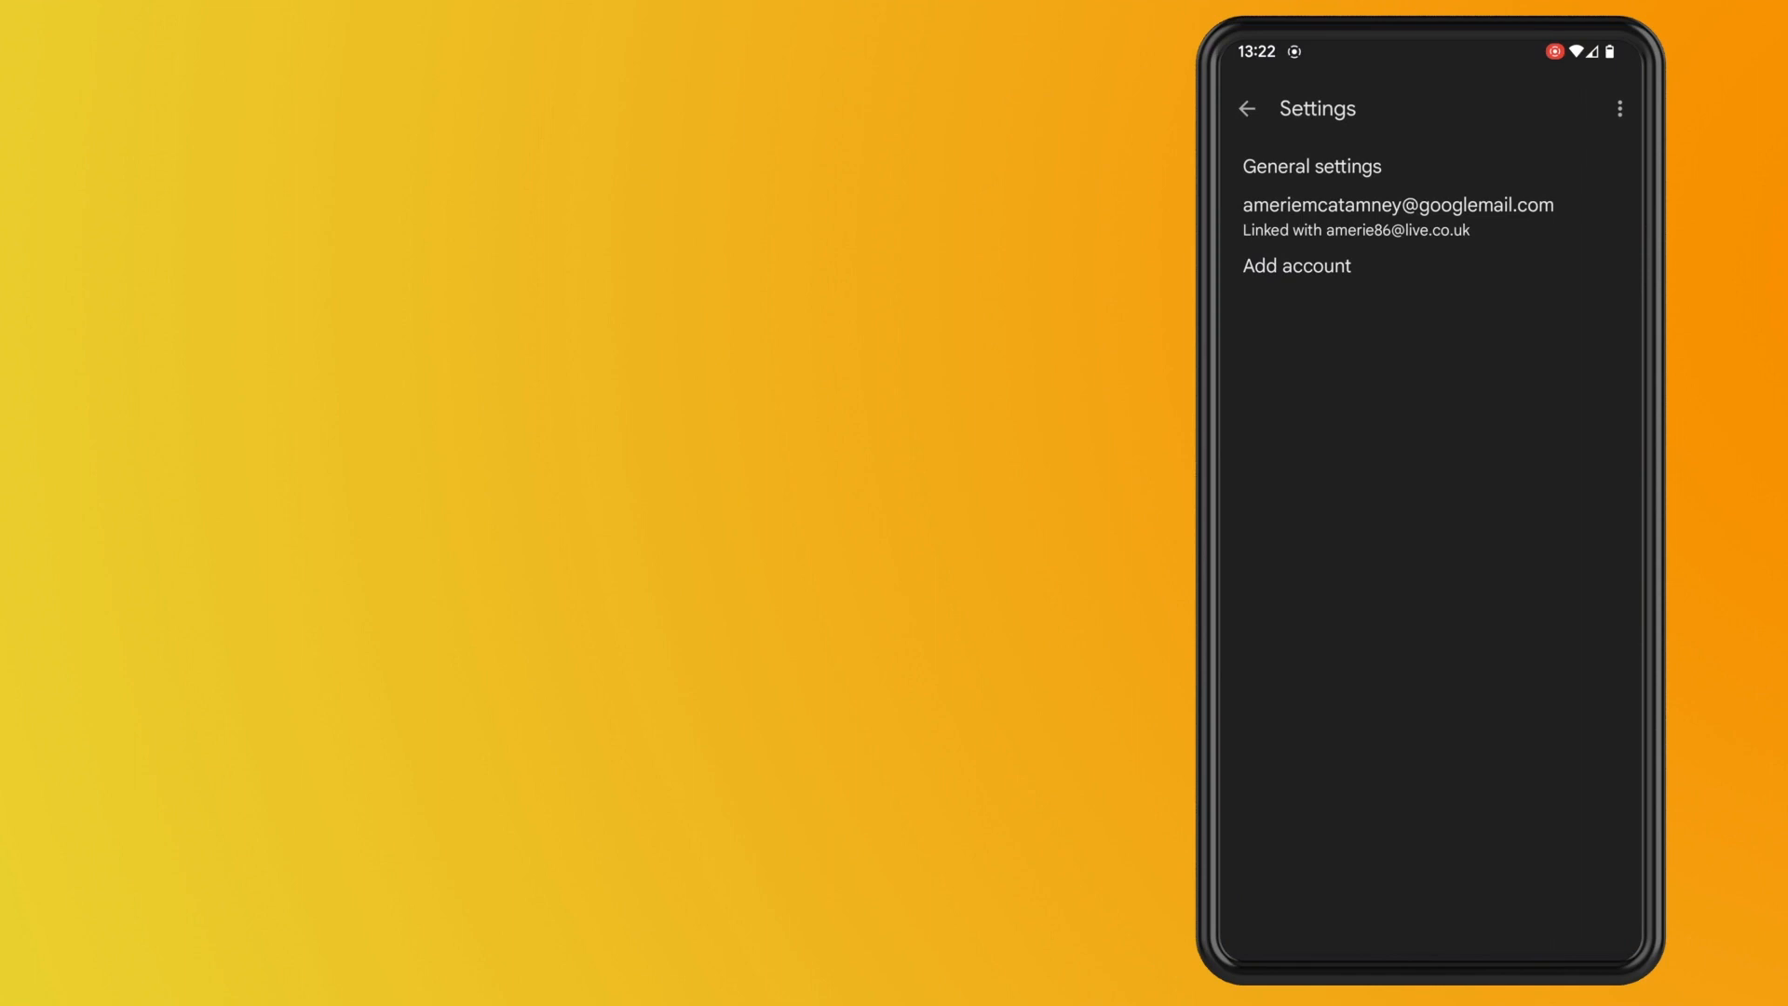
Enter the account's settings and locate the Out of Office AutoReply option.
click(1395, 216)
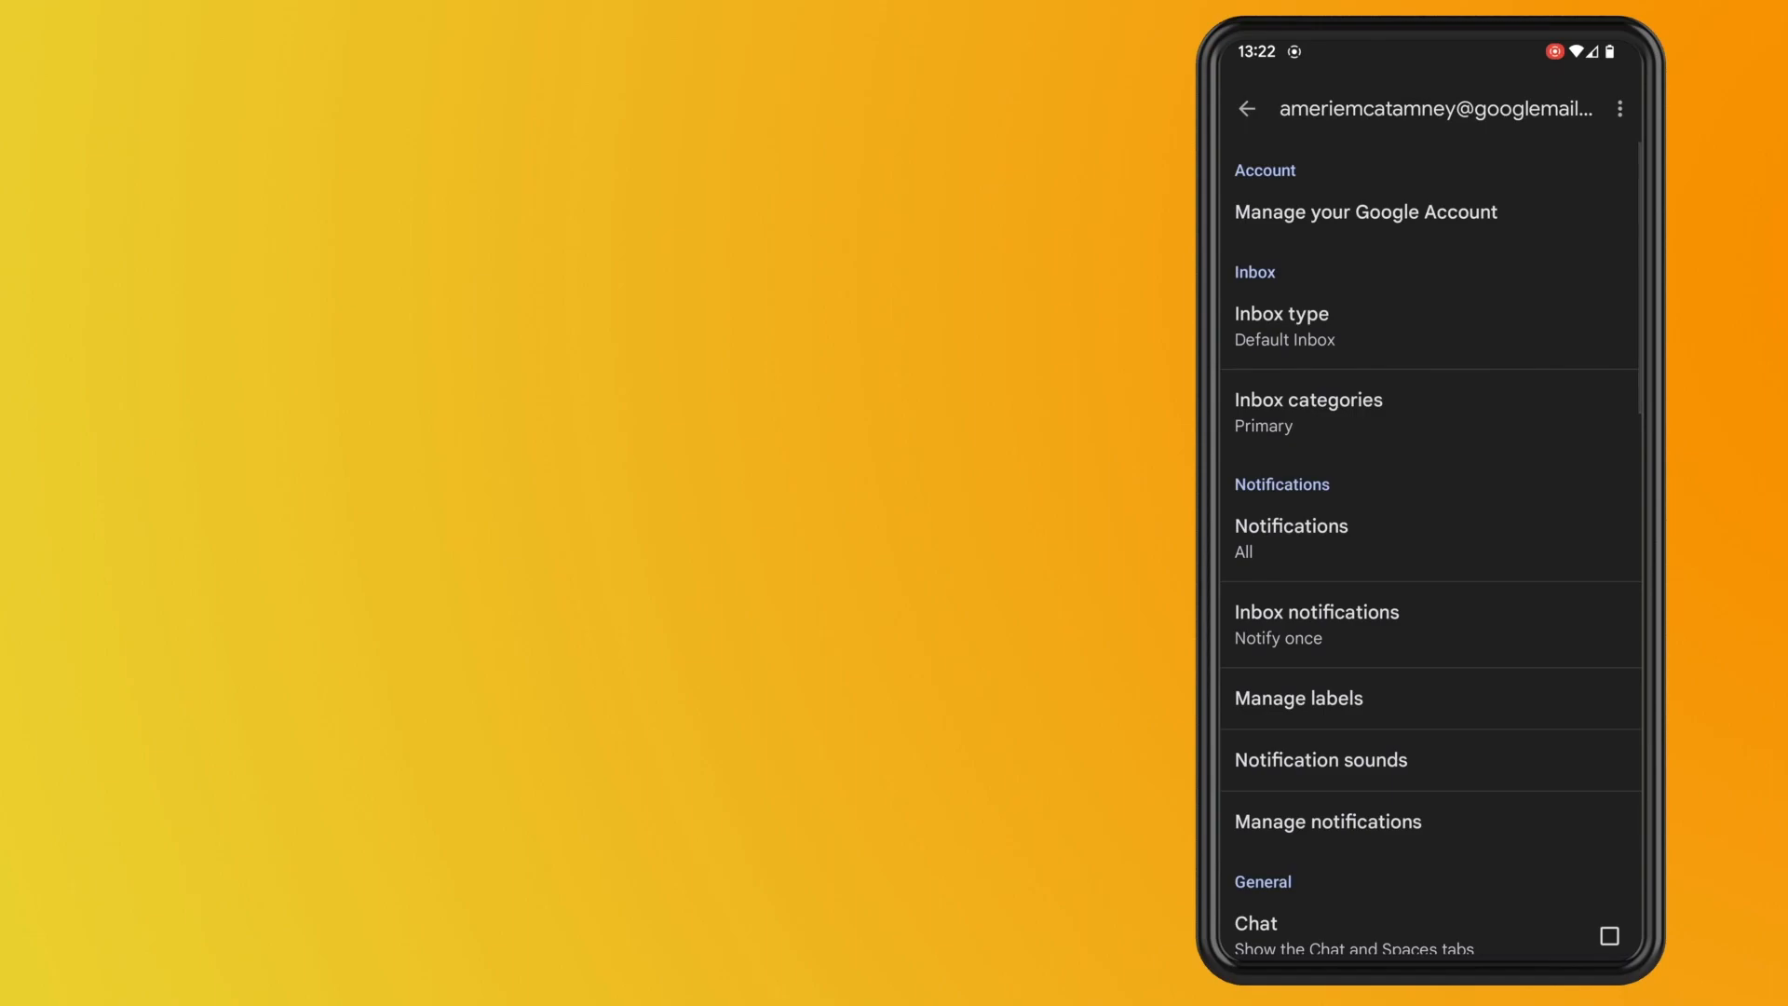
scroll(down, 3)
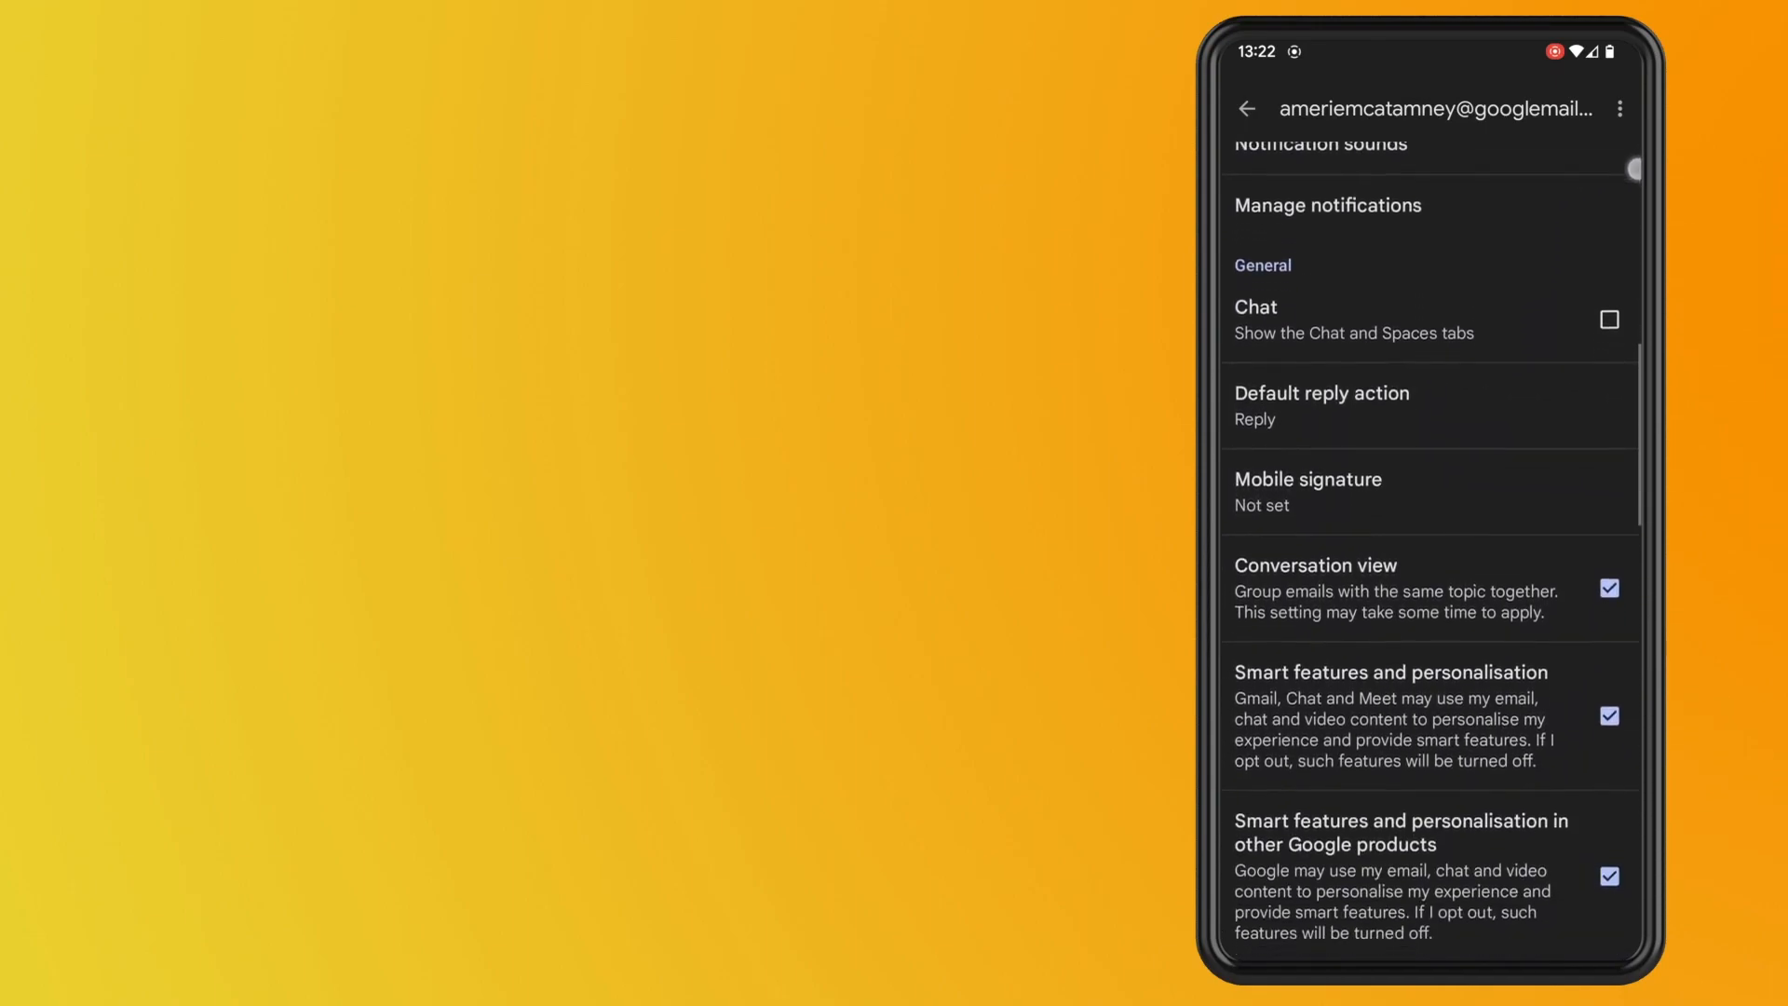
scroll(down, 3)
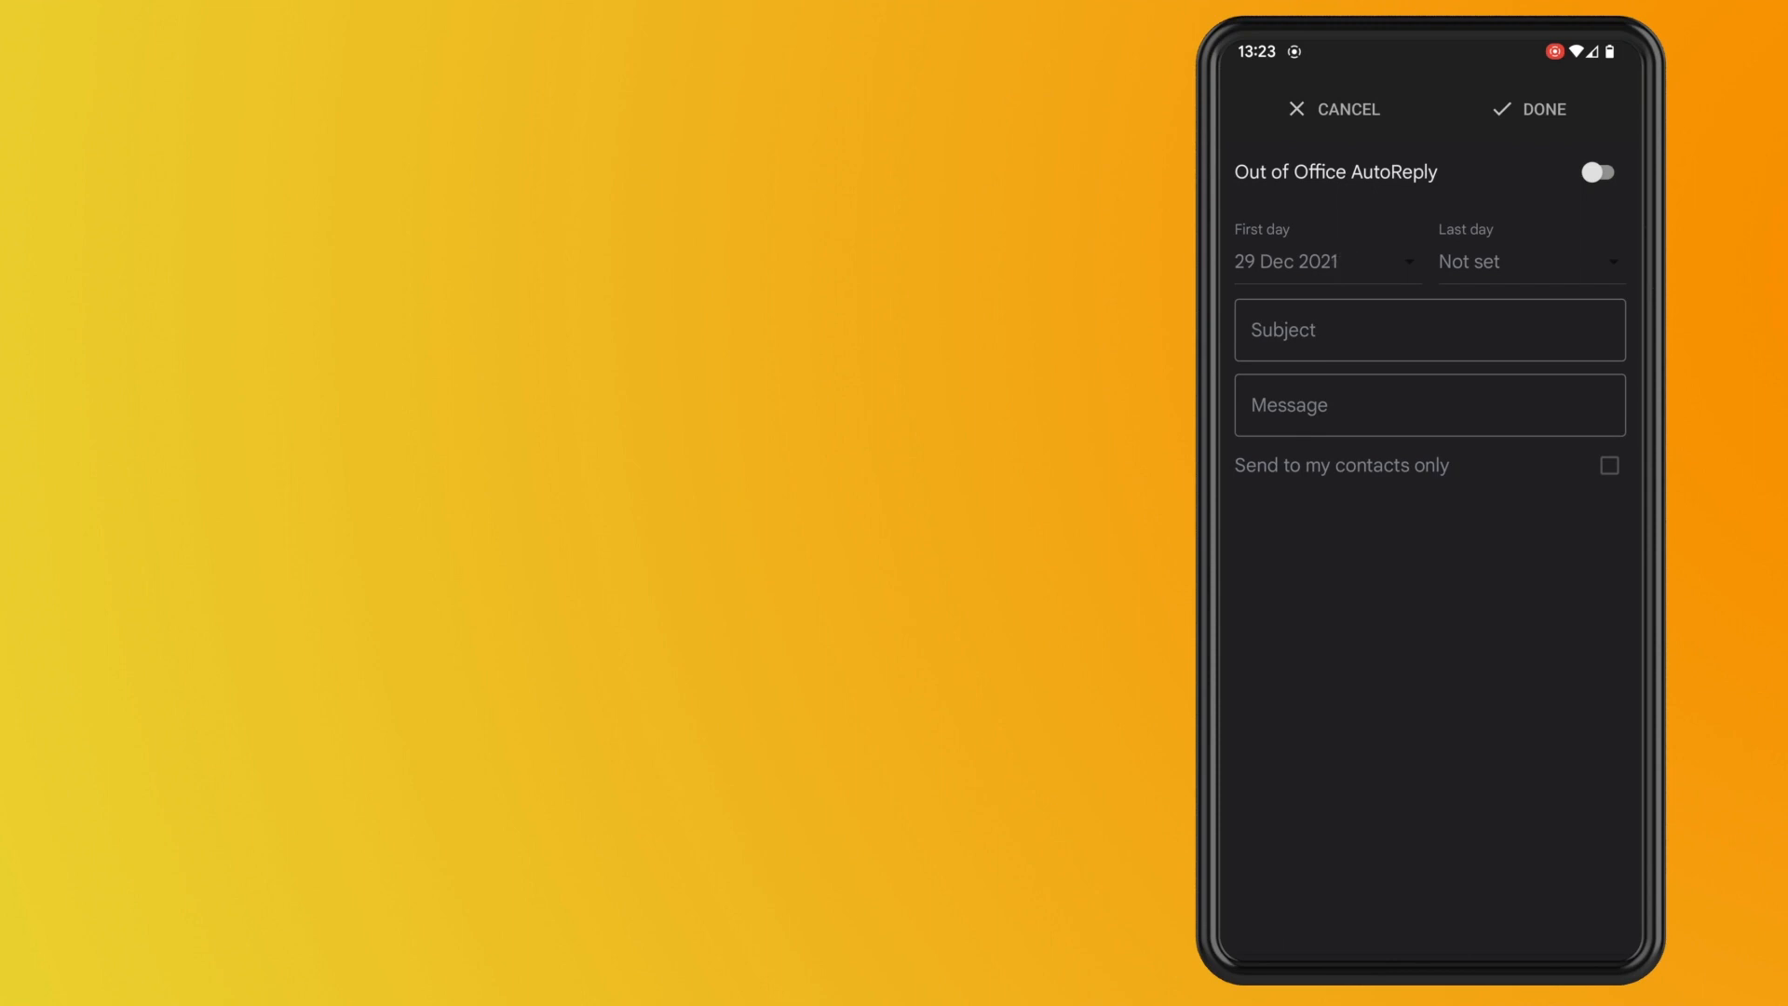
Enable the auto-reply with first day 27 Jan 2022 and custom last day 31 Jan 2022.
click(1598, 172)
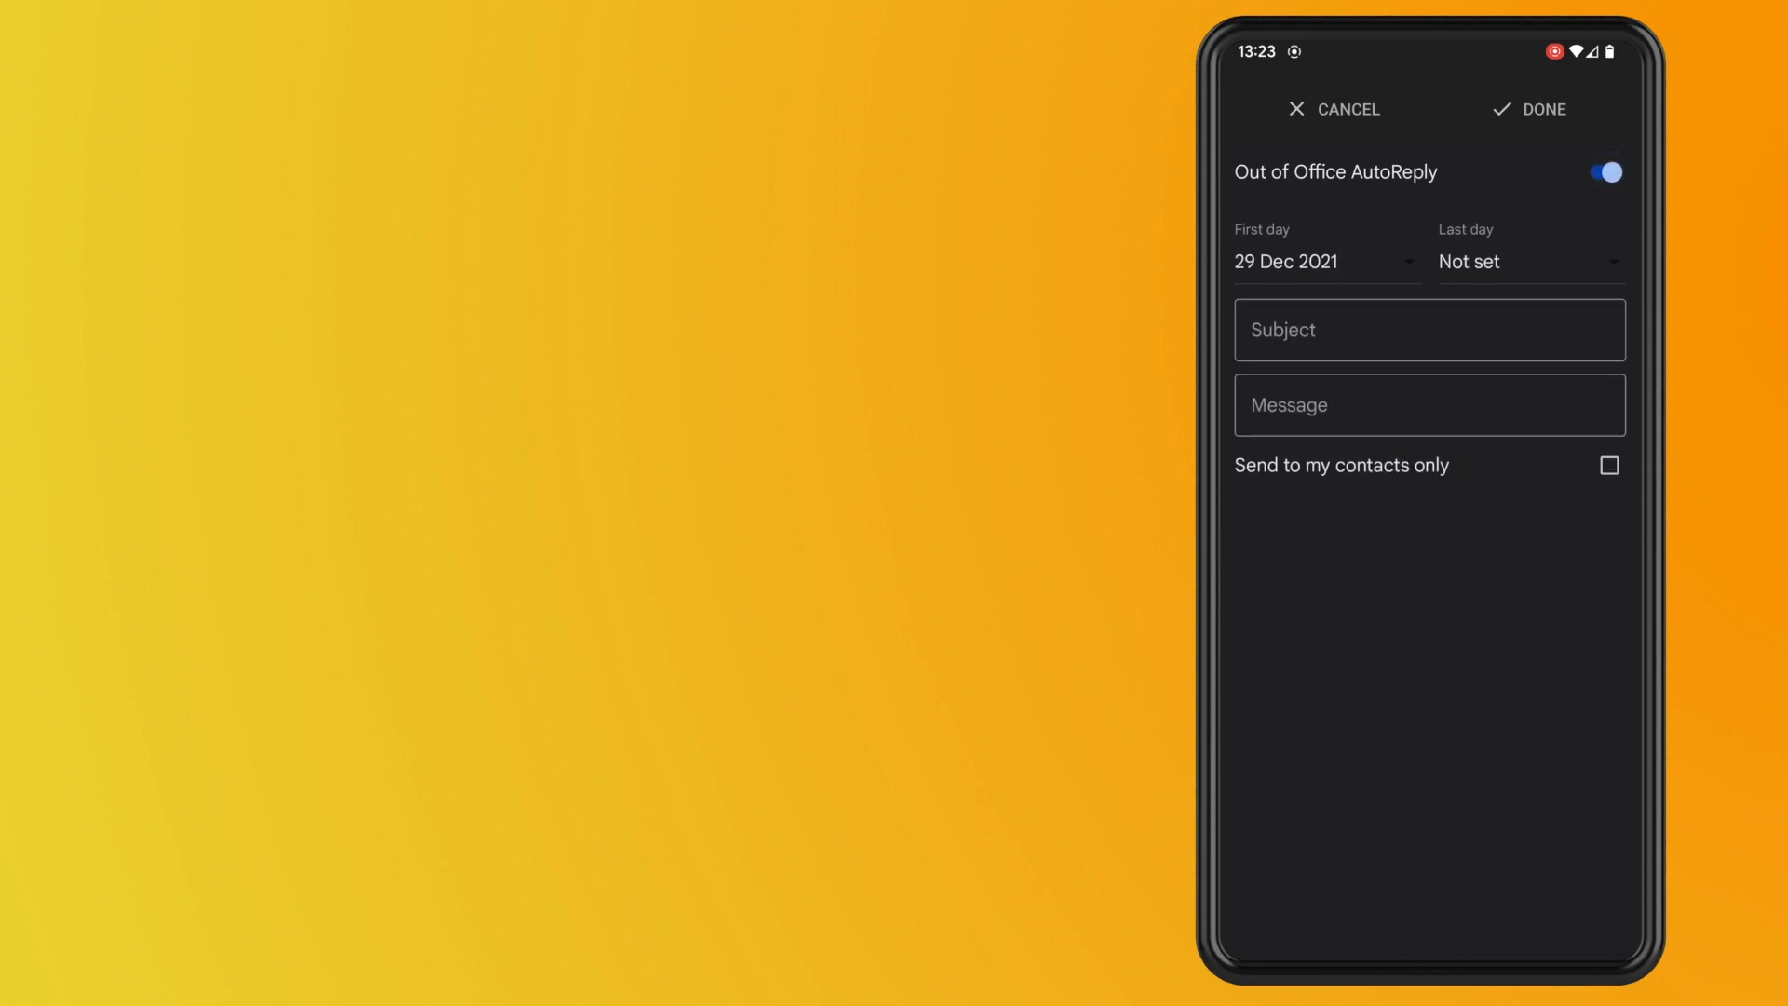
click(1286, 260)
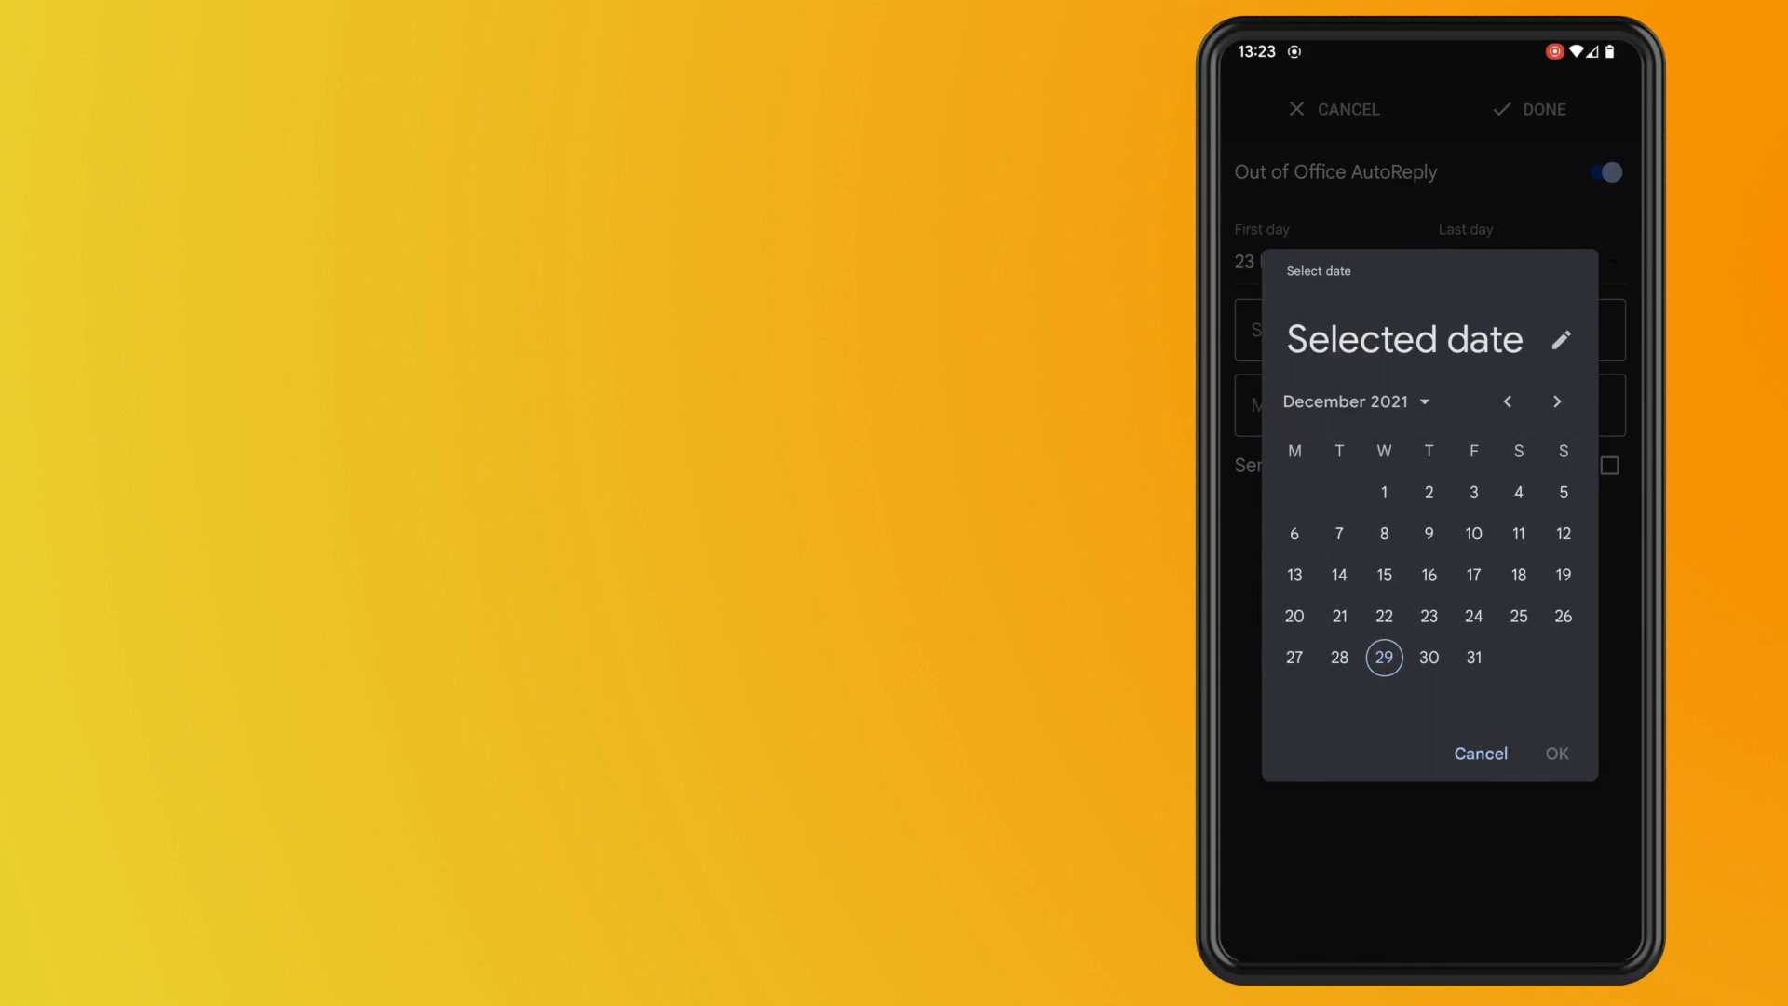
click(1558, 400)
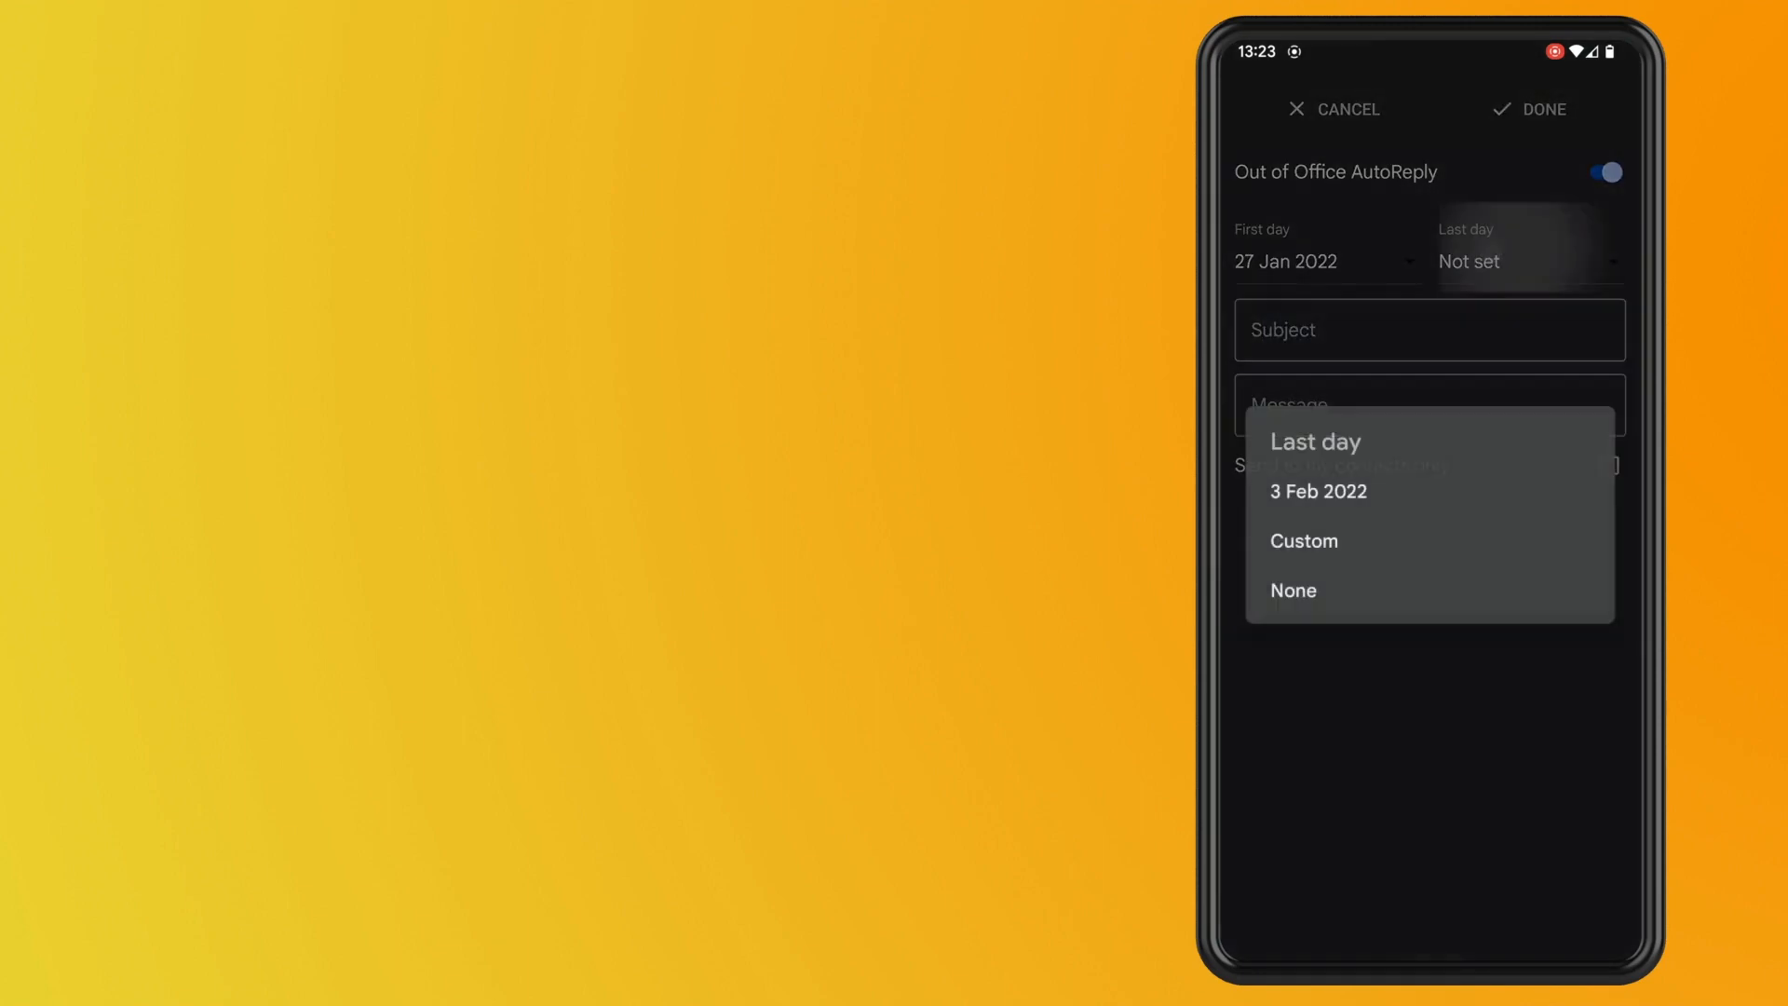
click(1304, 540)
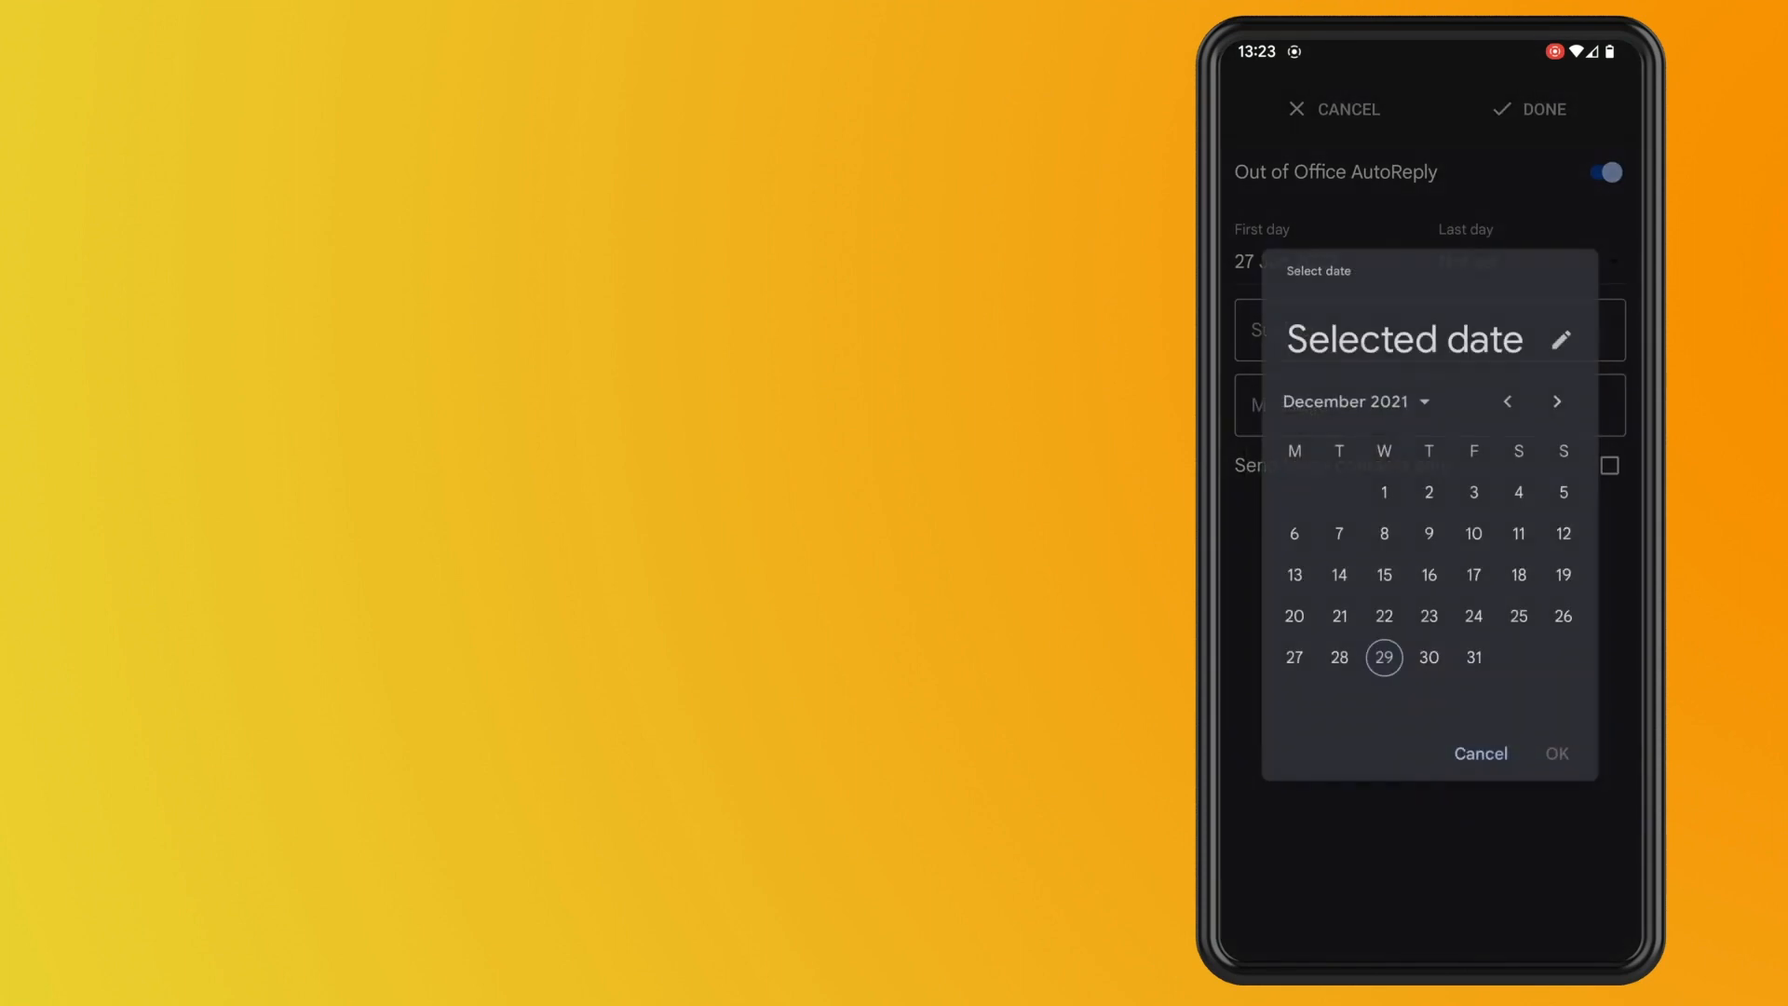
click(1557, 402)
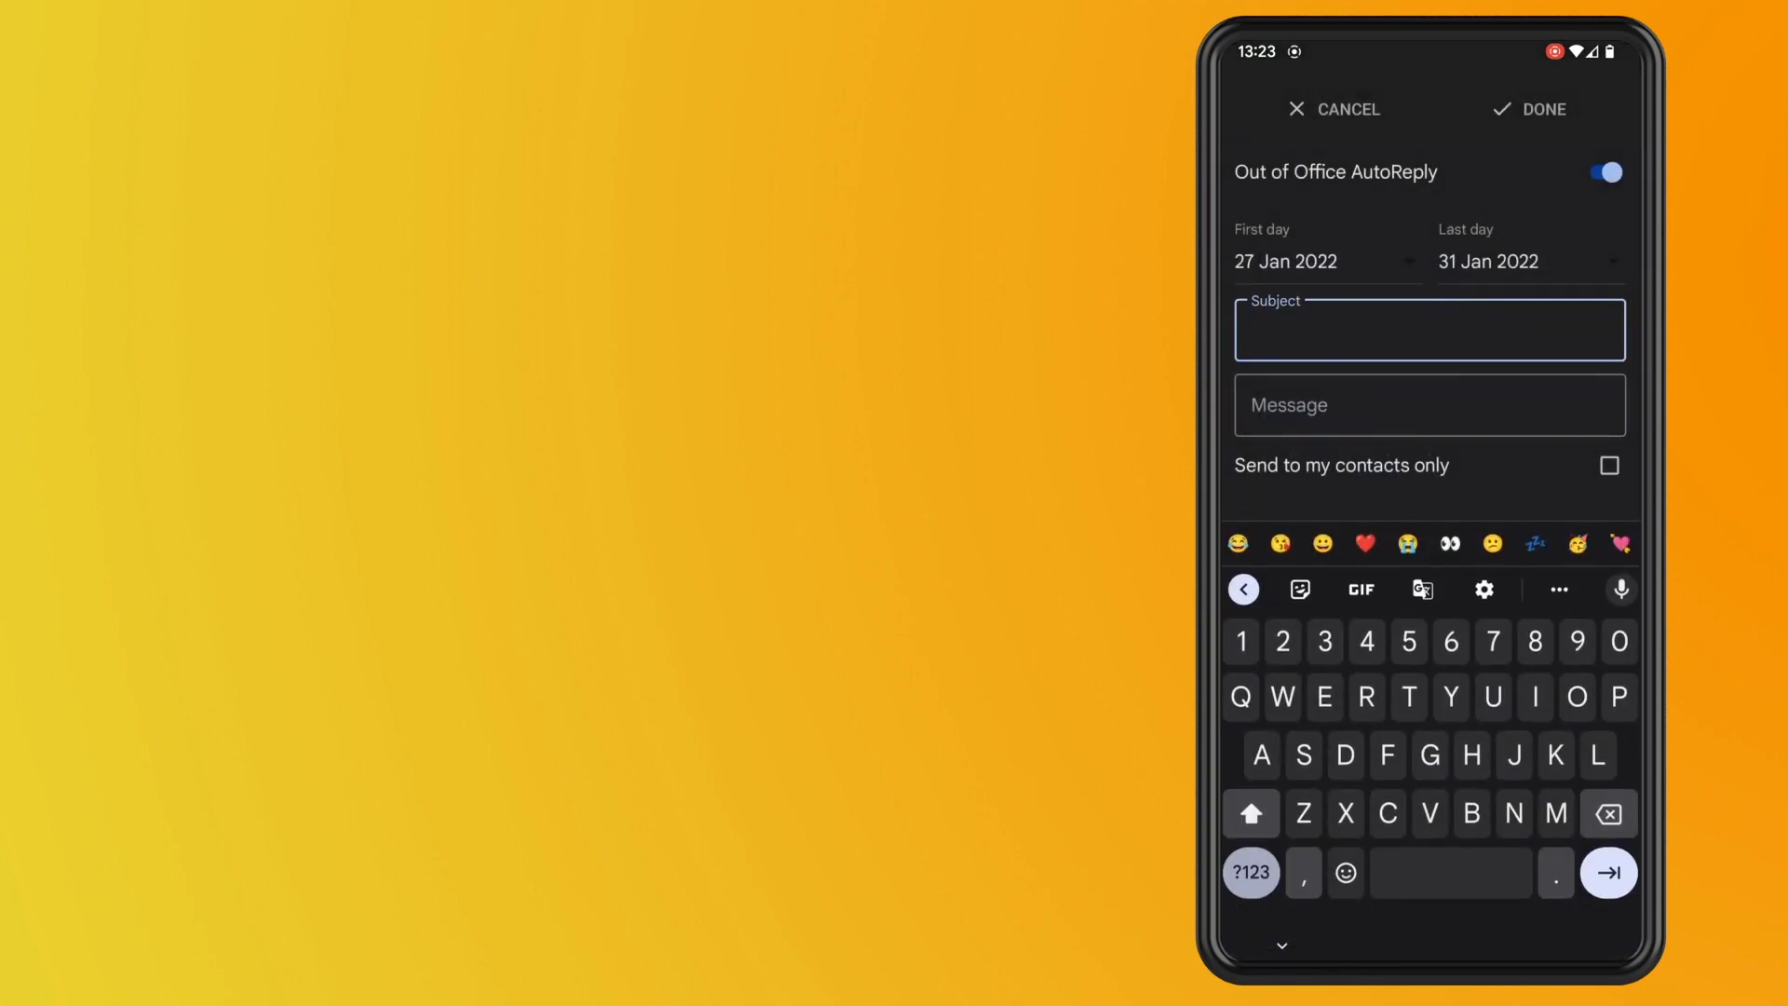
Enter 'On annual leave' as the auto-reply subject.
text(On)
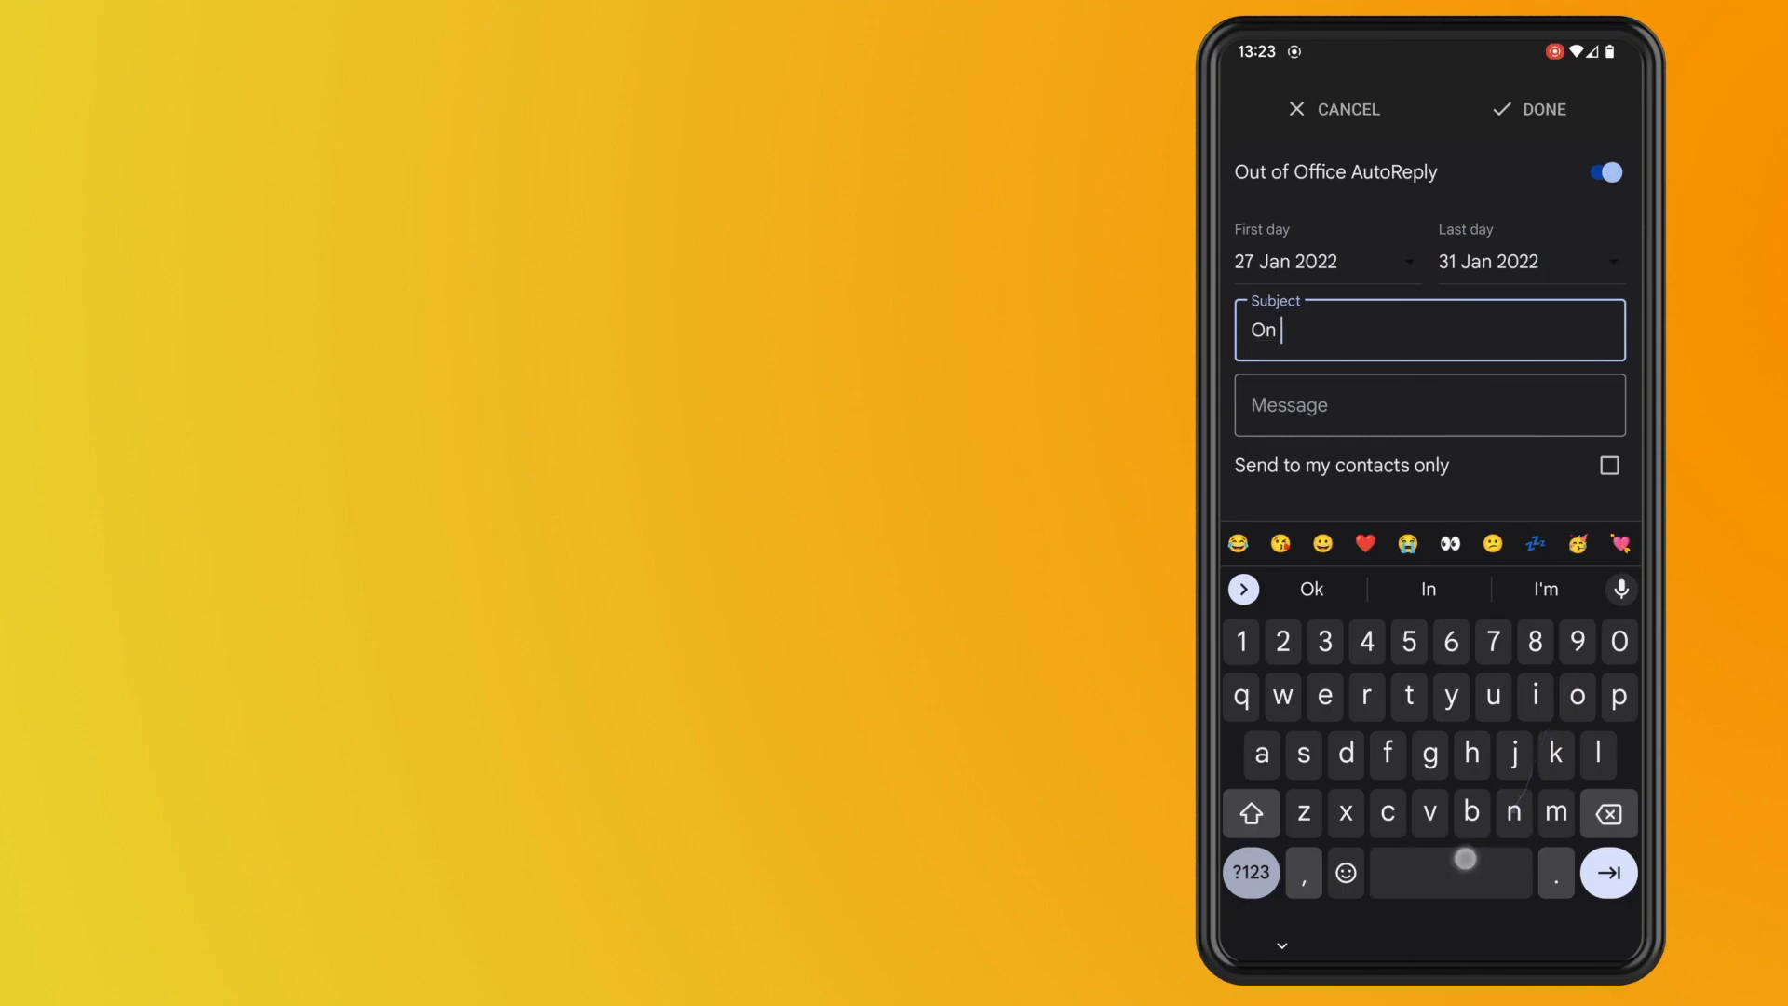
text(annual leave)
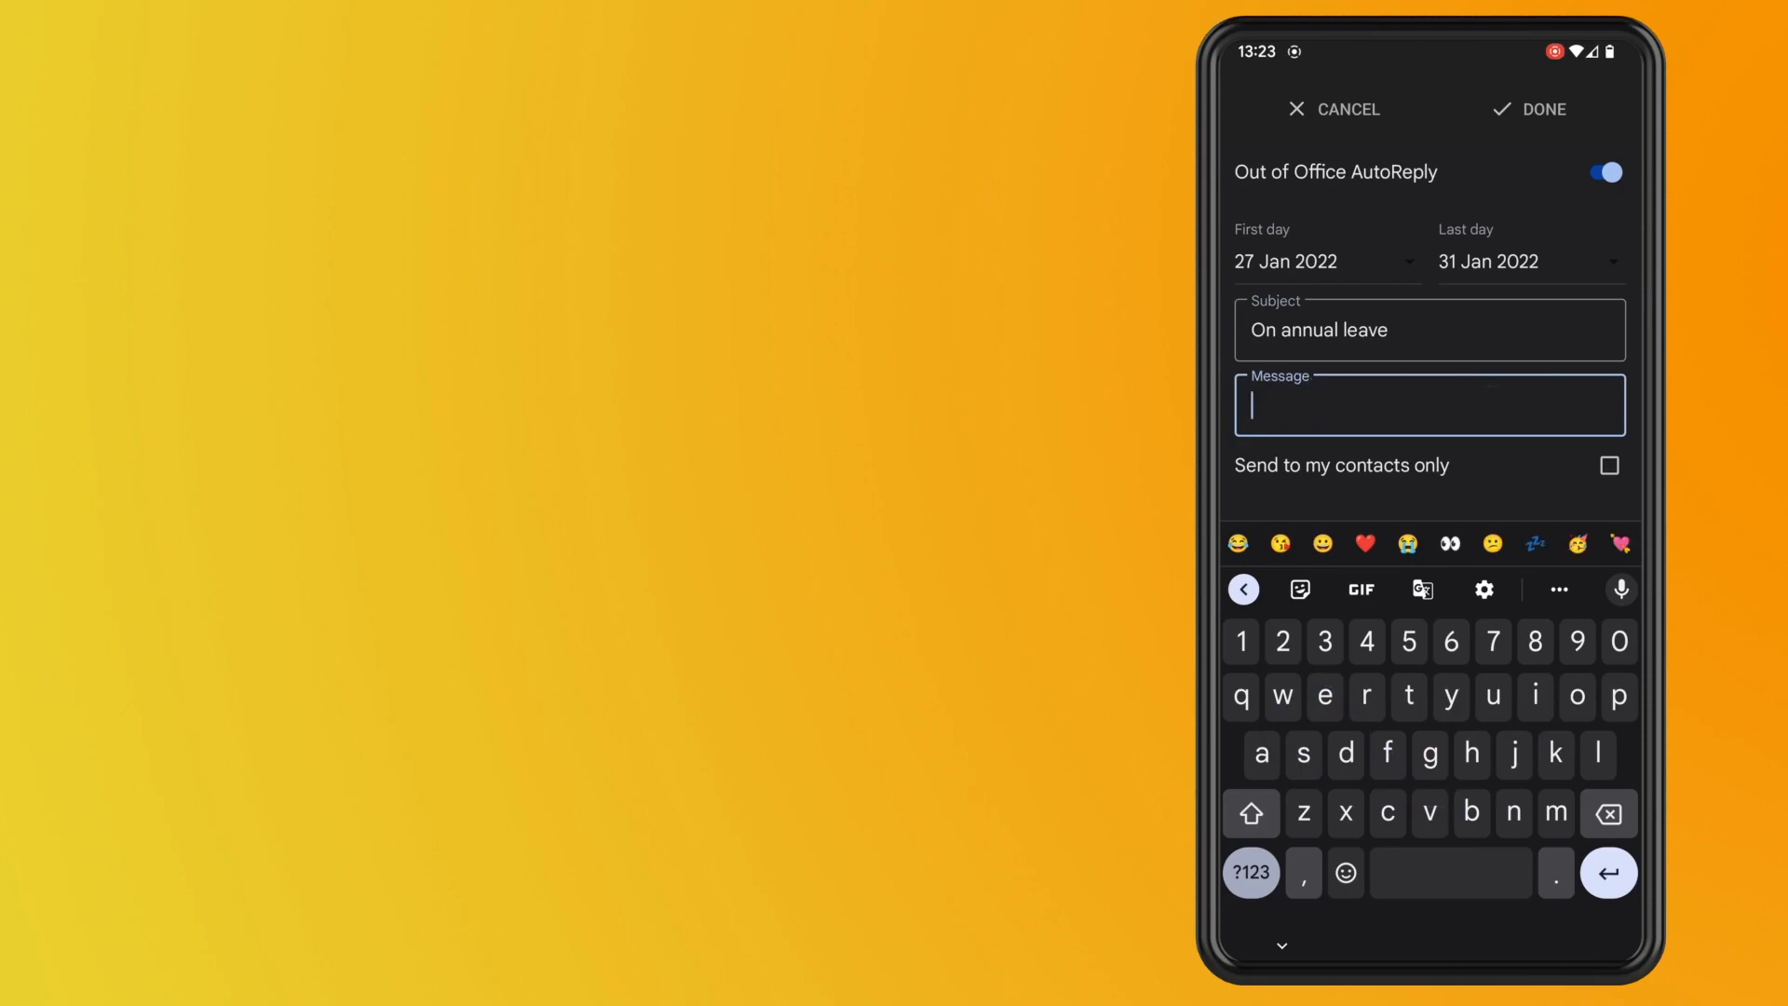
Write the message 'please contact ....... for any queries in the meantime'.
text(plea)
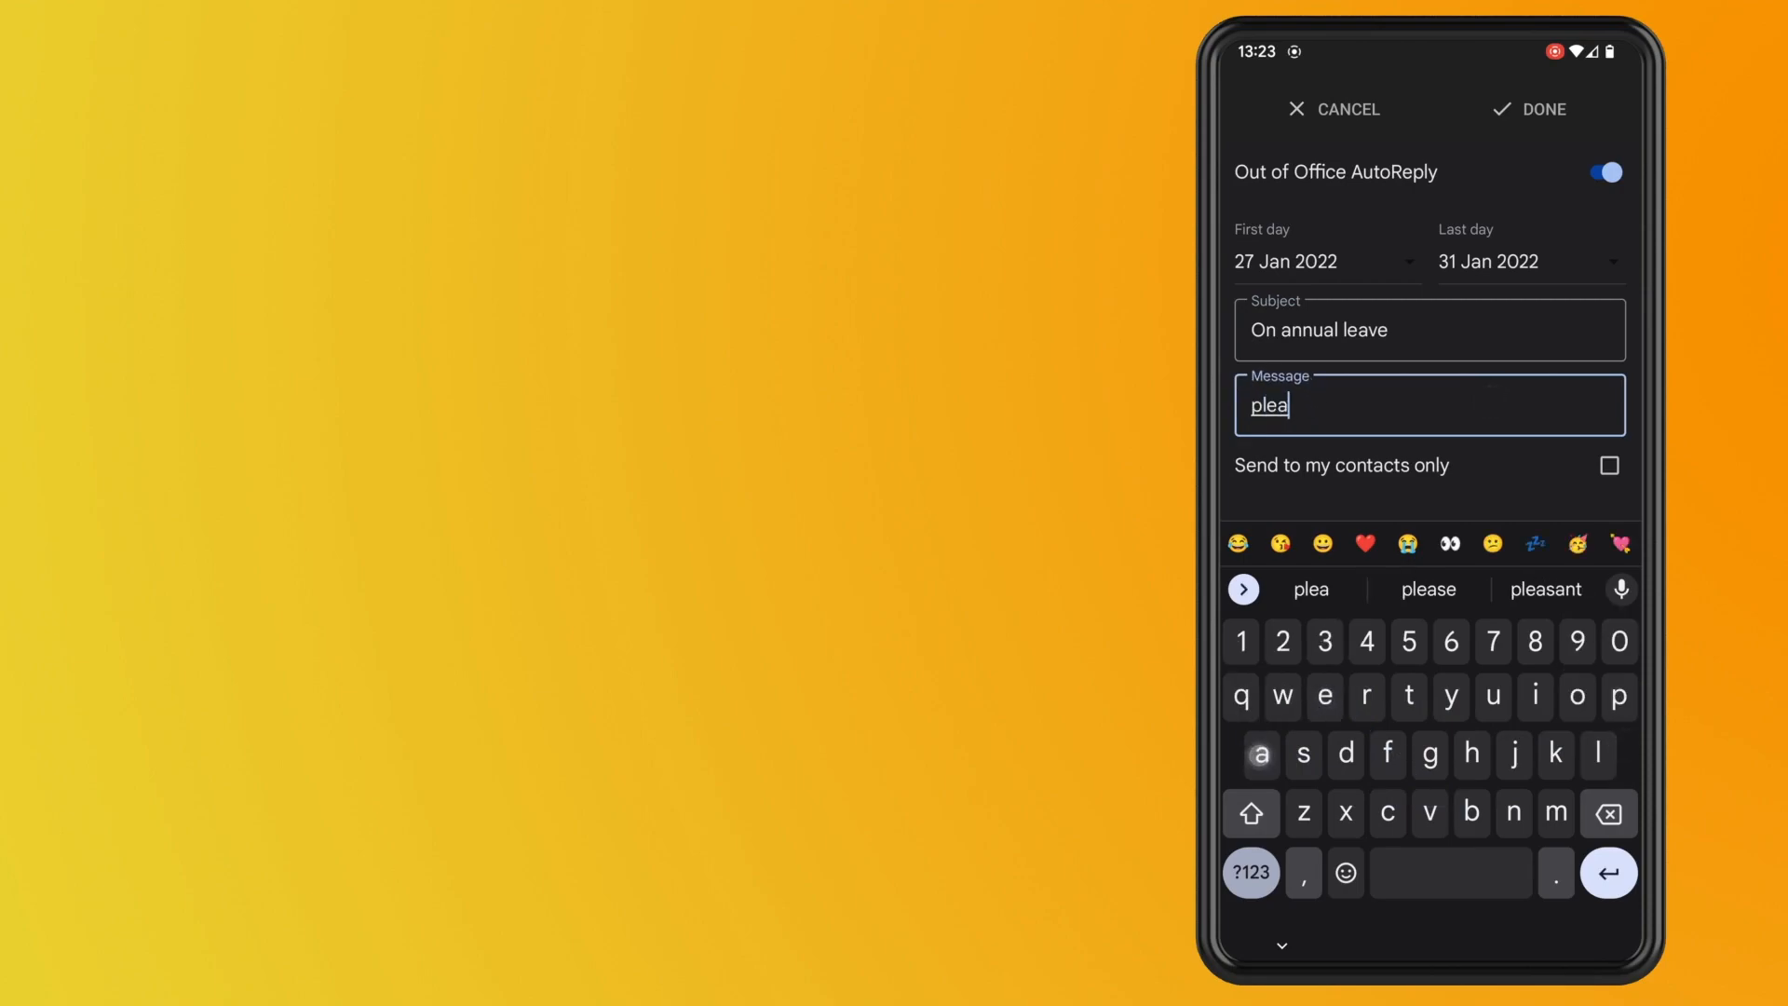
text(please contact)
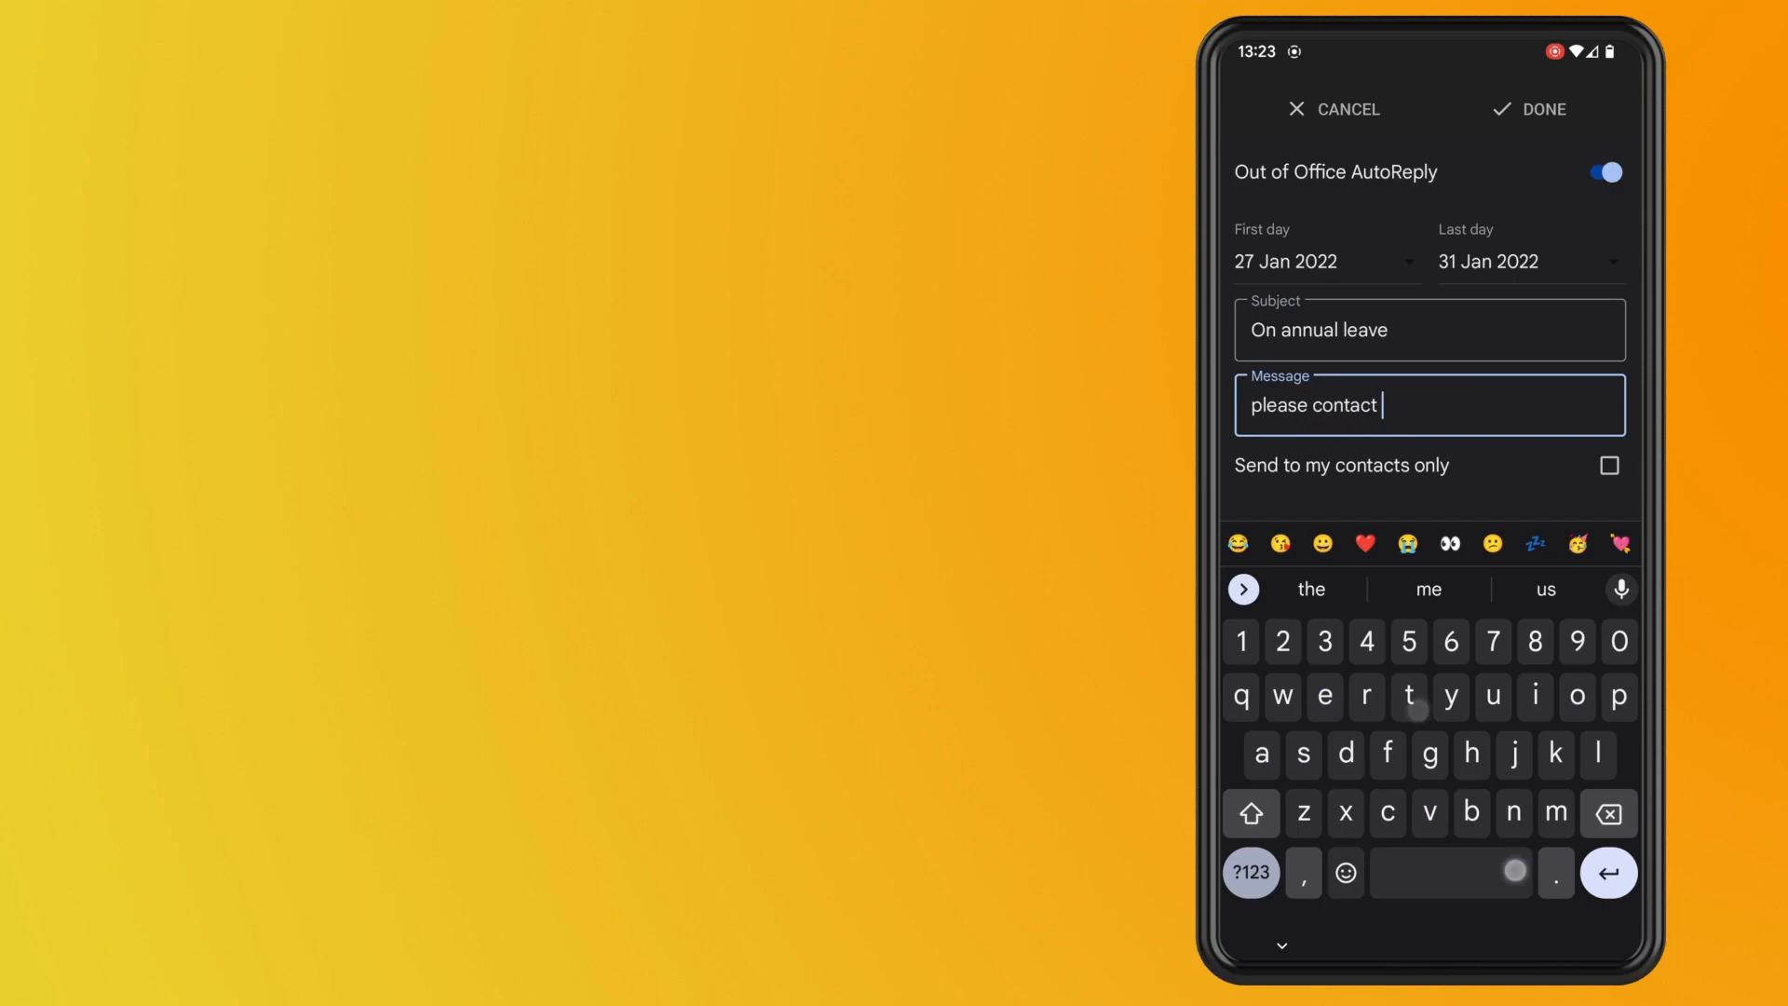
click(1250, 872)
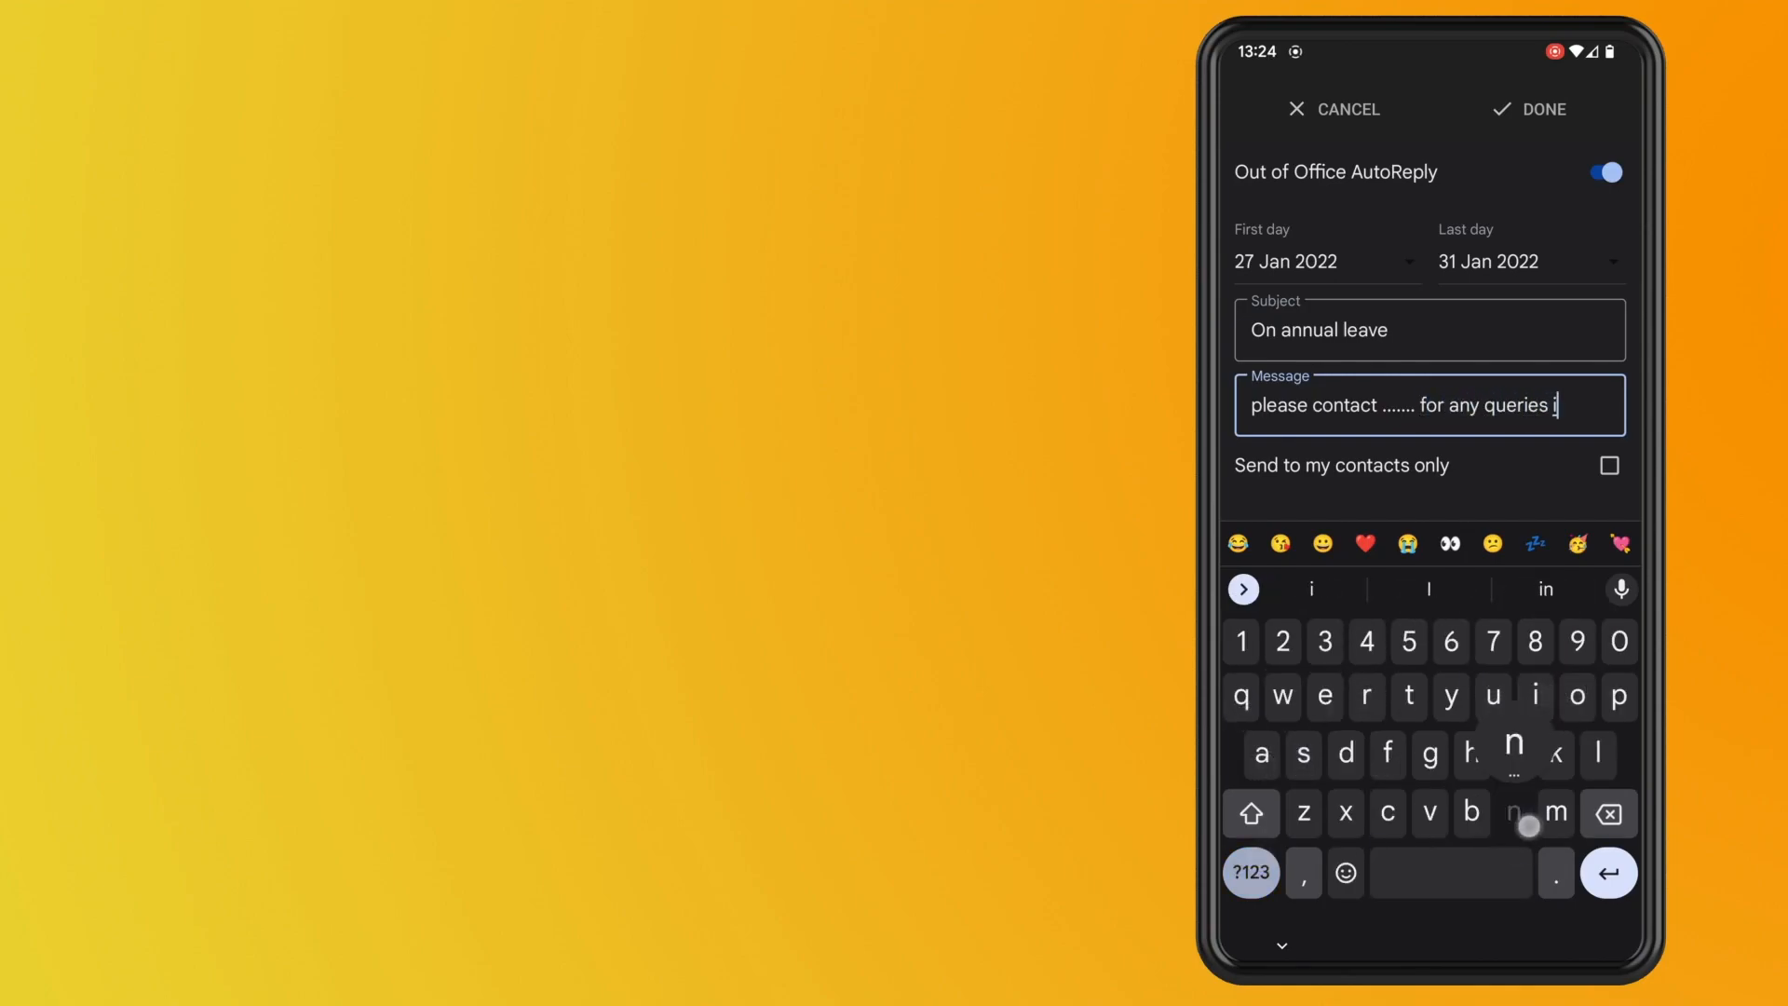
text(n the meanti)
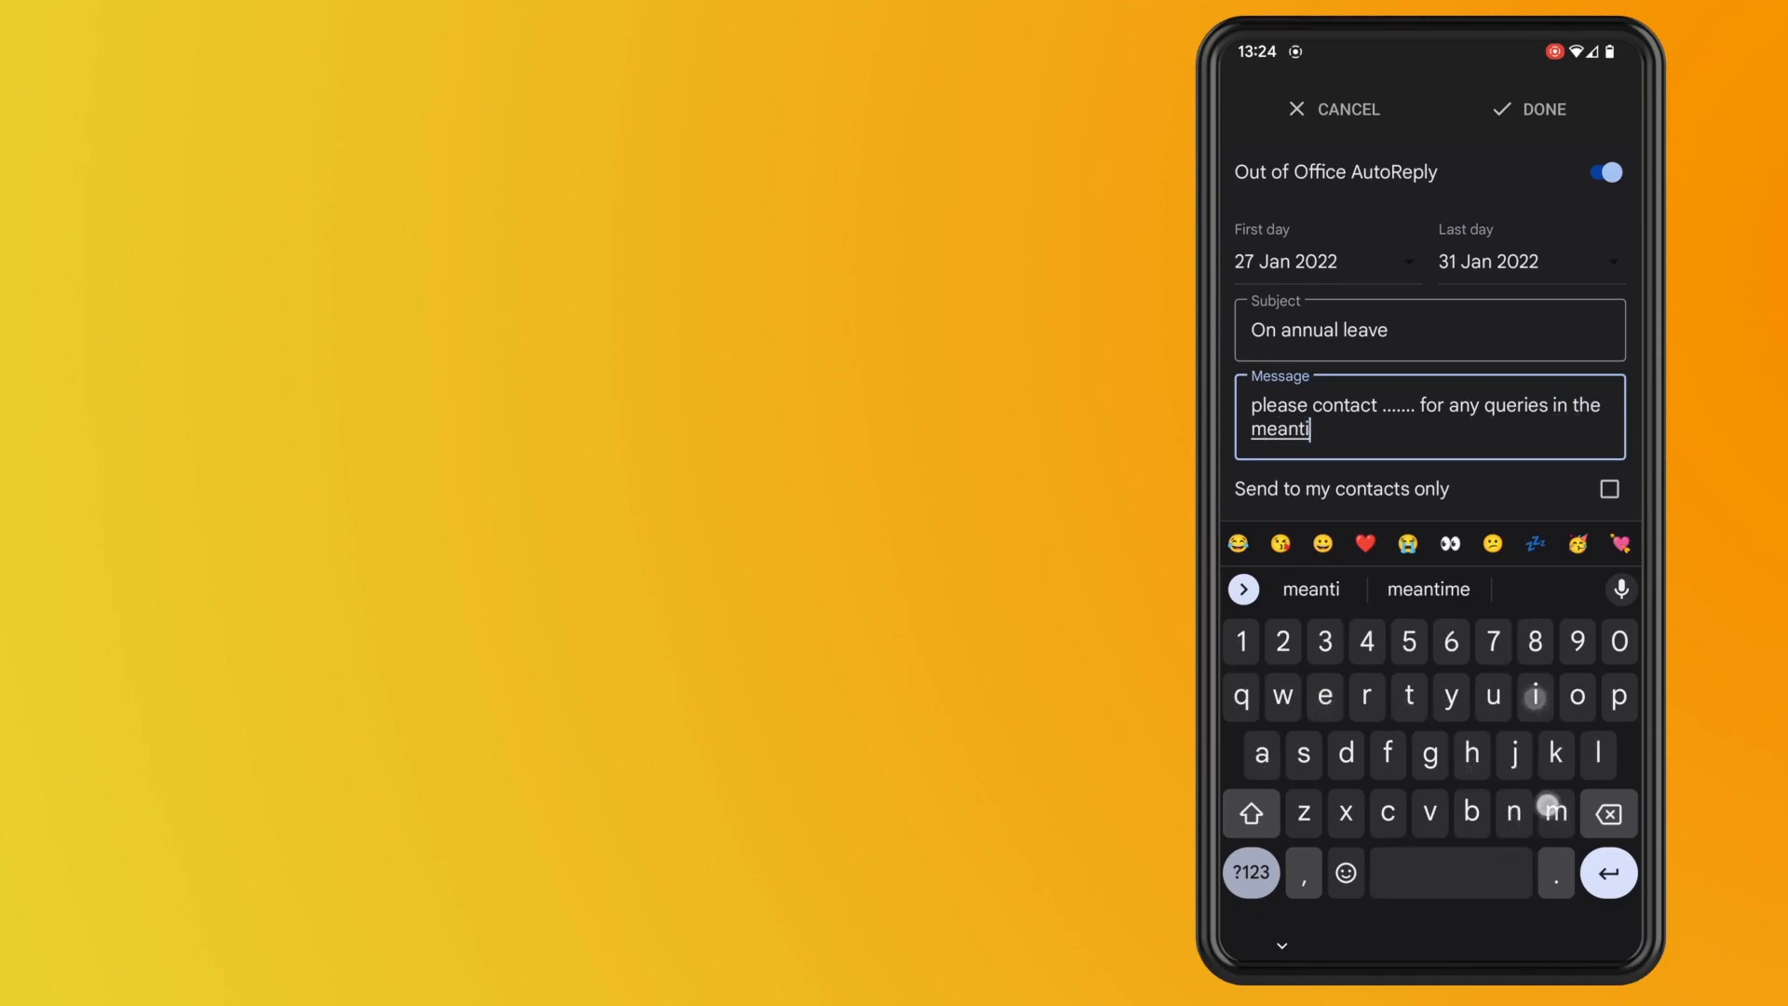
click(1427, 591)
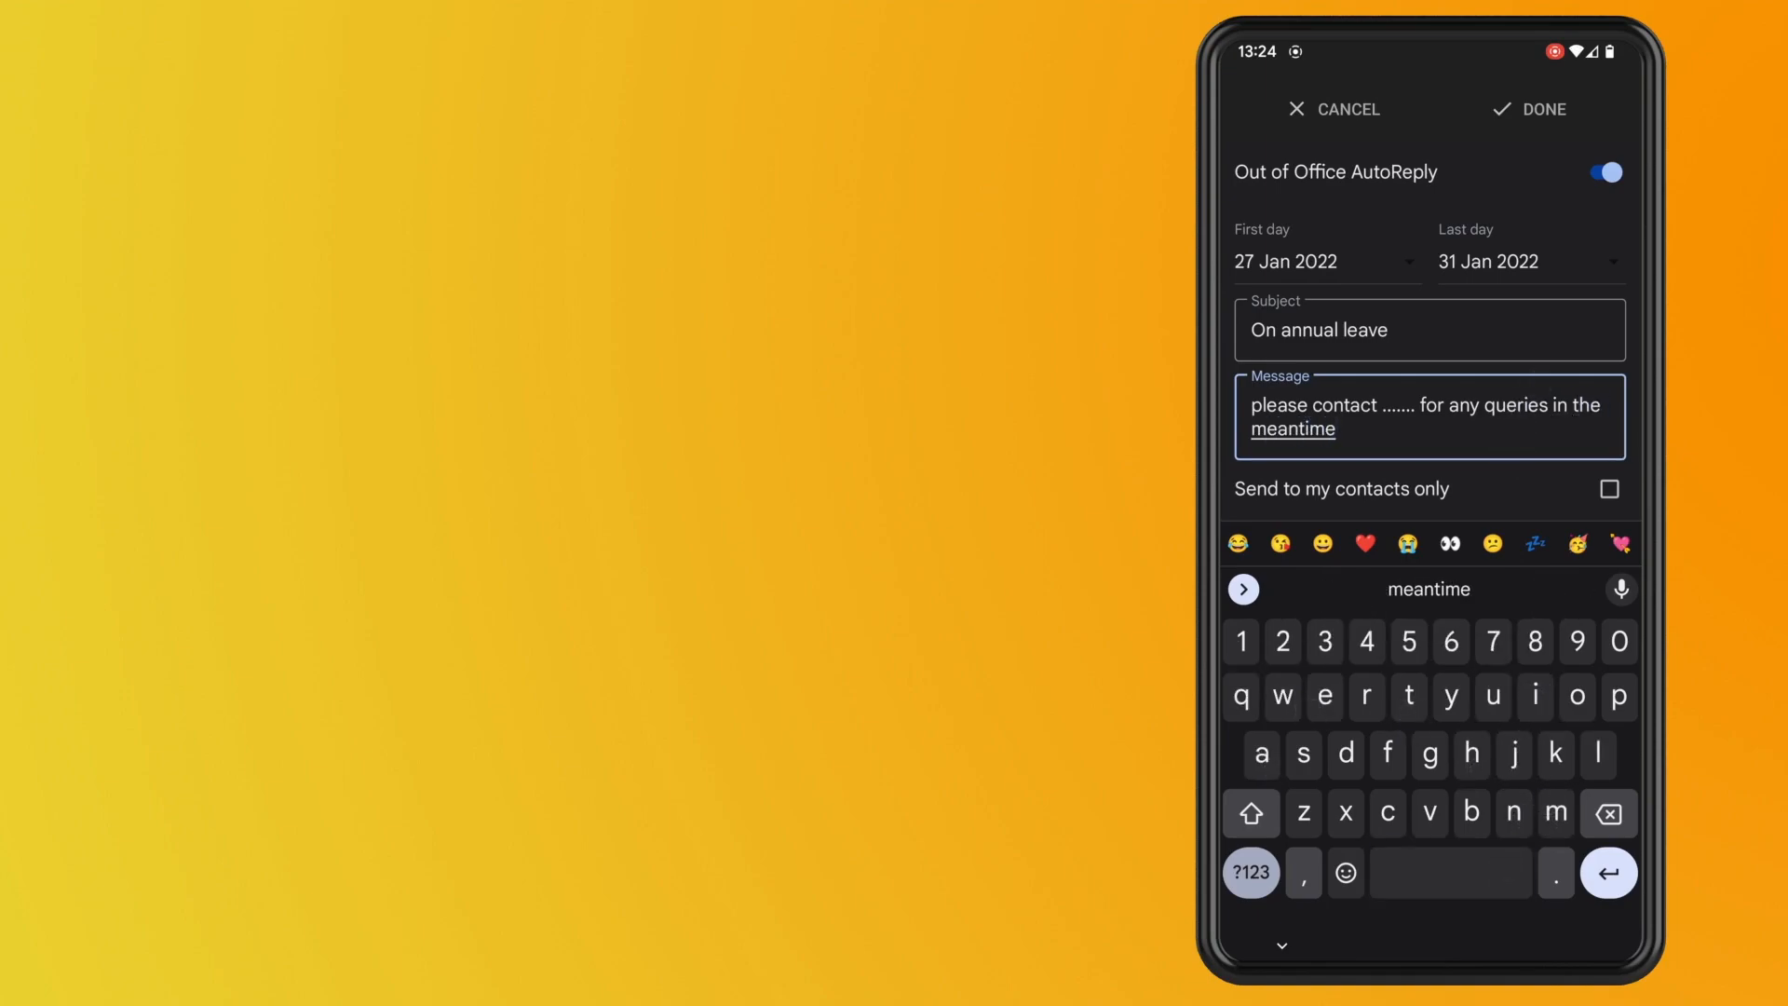
Limit the auto-reply to 'Send to my contacts only'.
click(1610, 490)
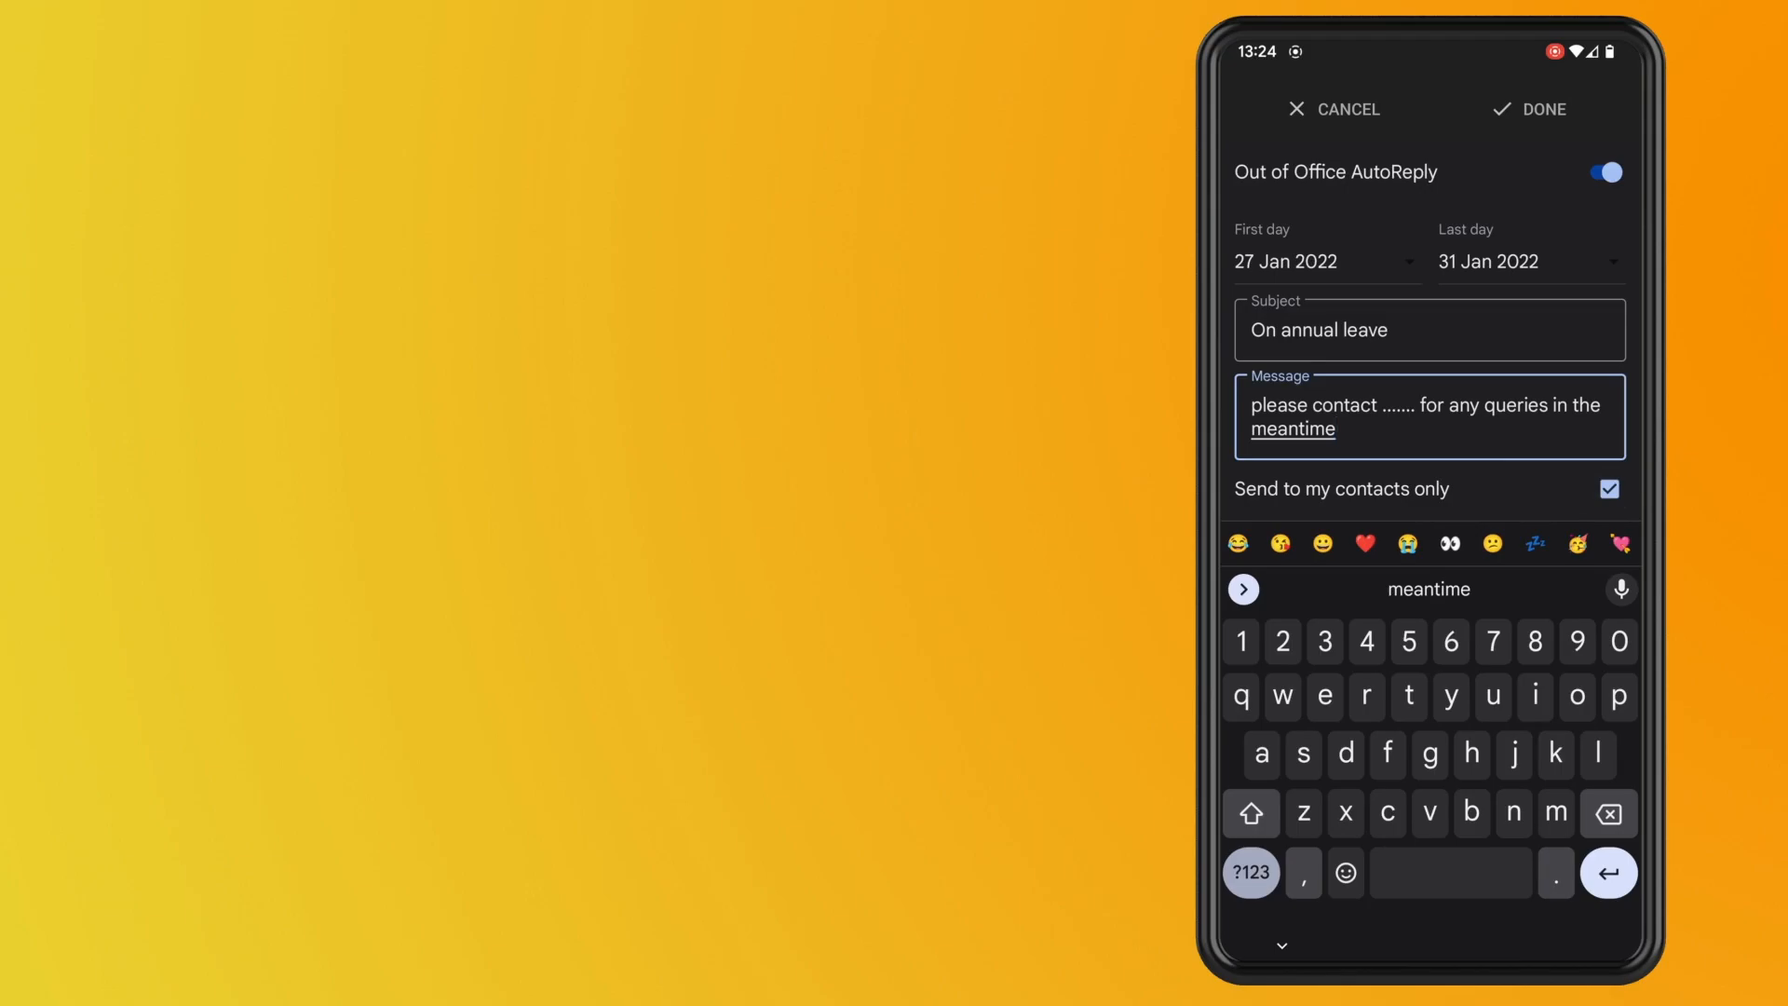